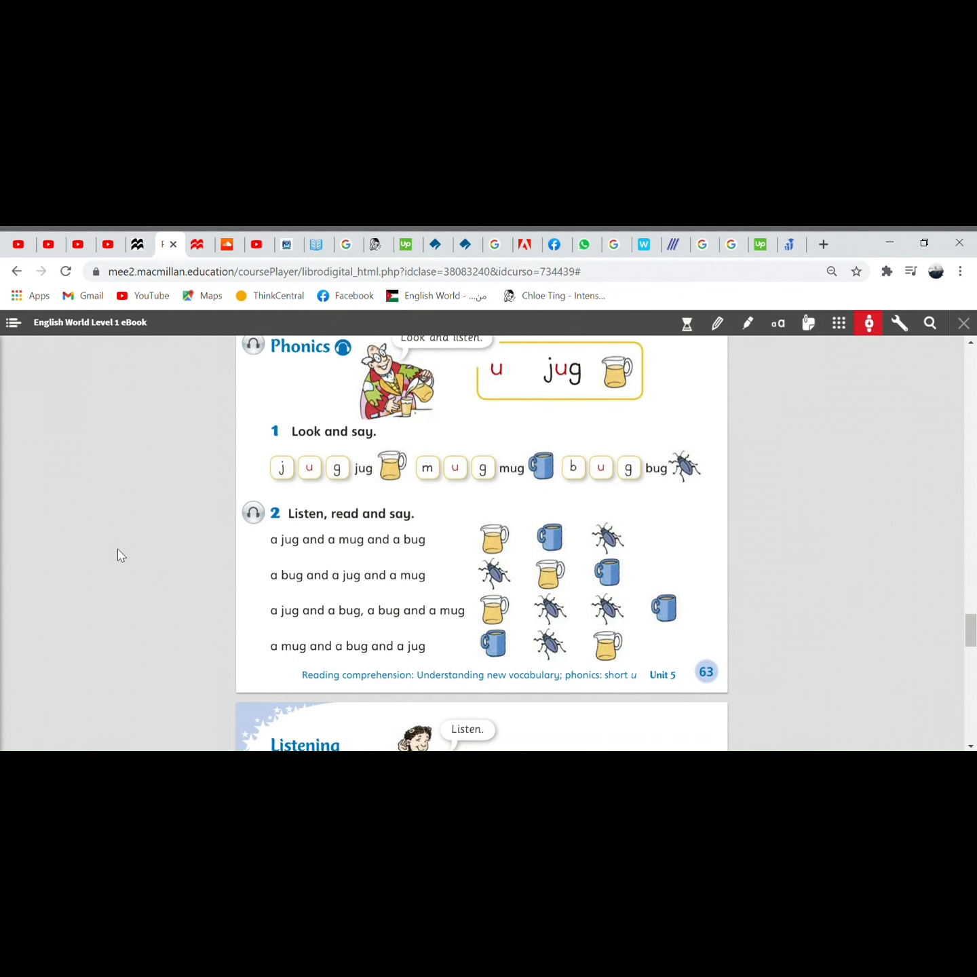
mouse_move(506, 645)
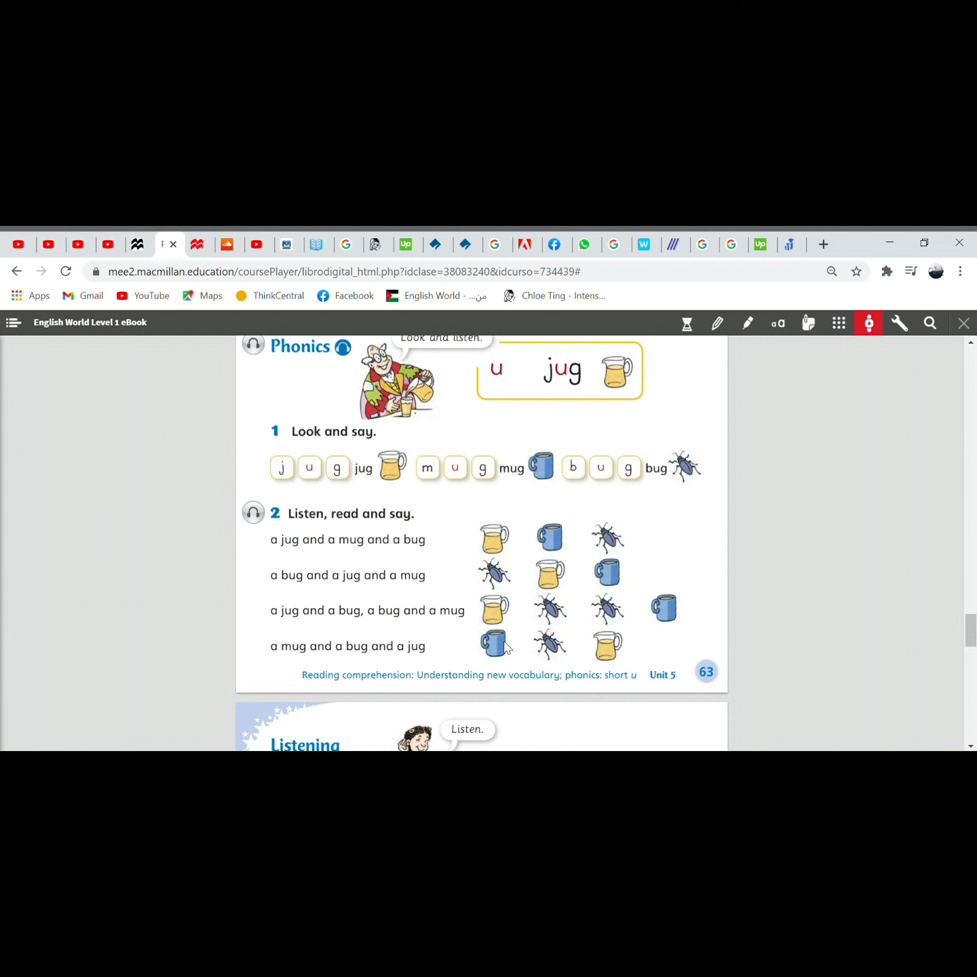
mouse_move(250, 420)
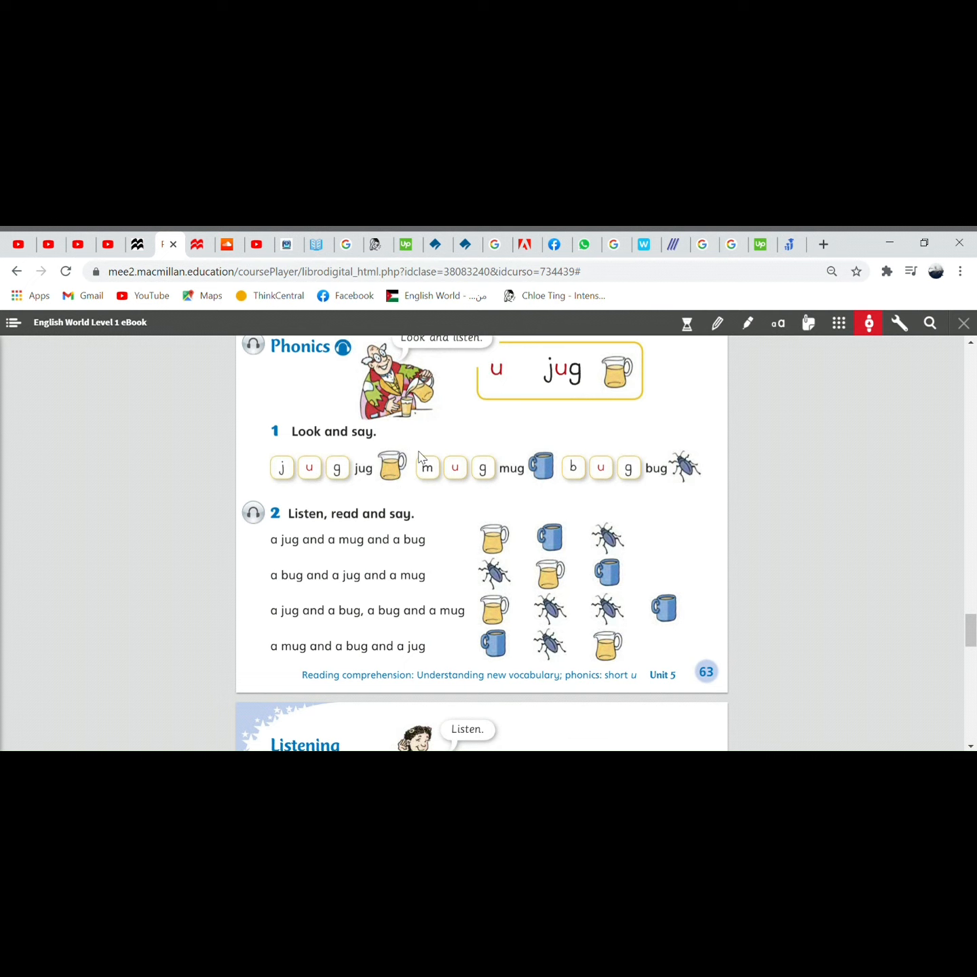
mouse_move(356, 383)
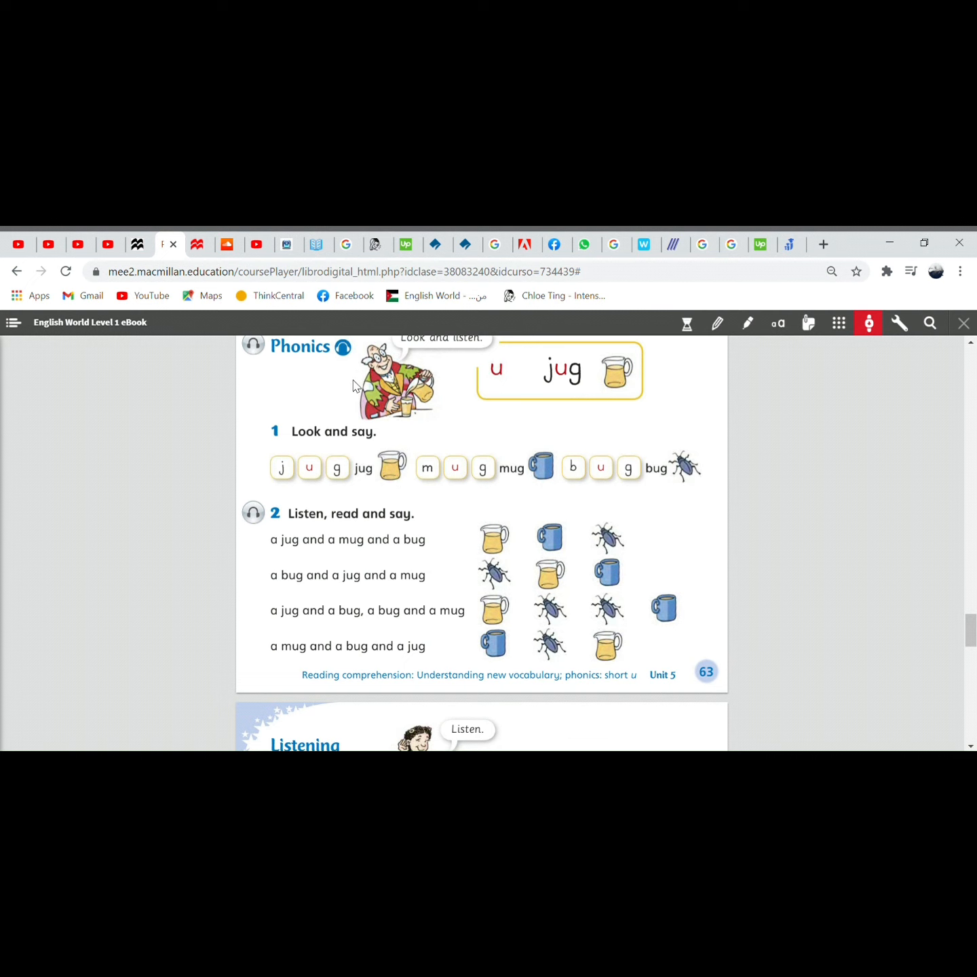
Step: Play the exercise 2 'Listen, read and say' chant twice, then scroll on to the Writing page
left_click(254, 513)
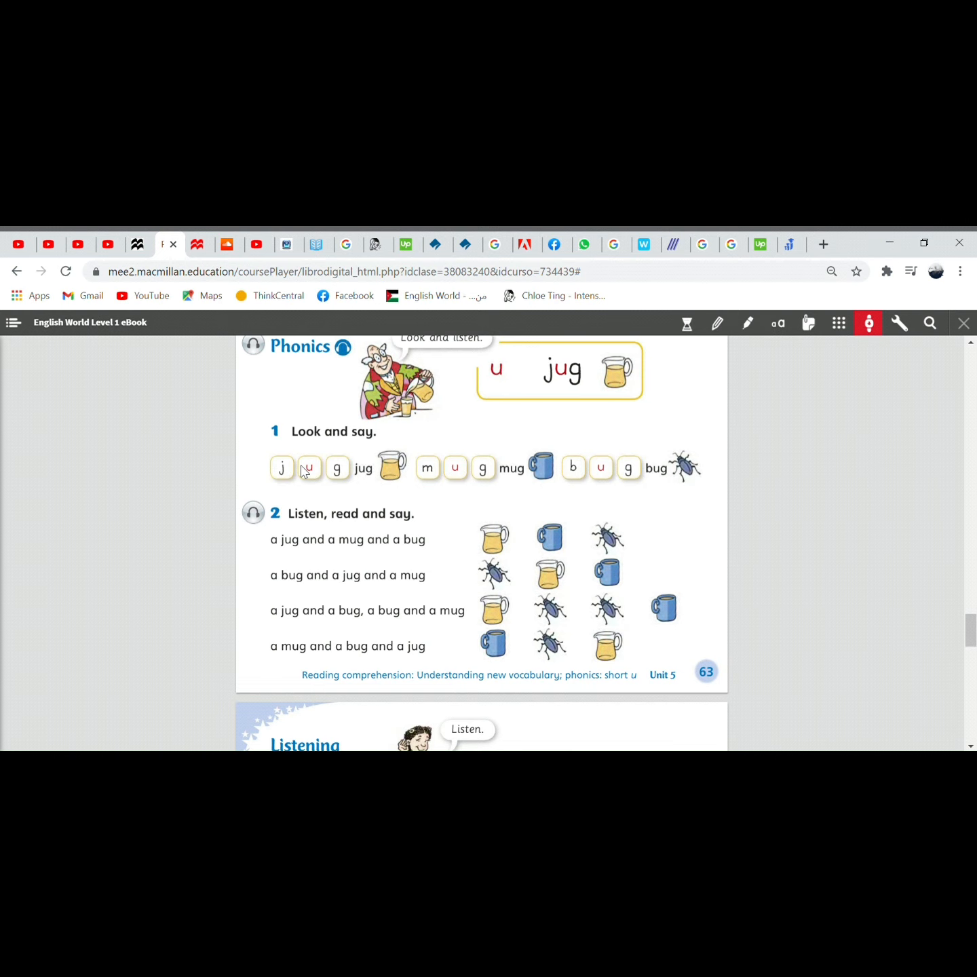
mouse_move(331, 488)
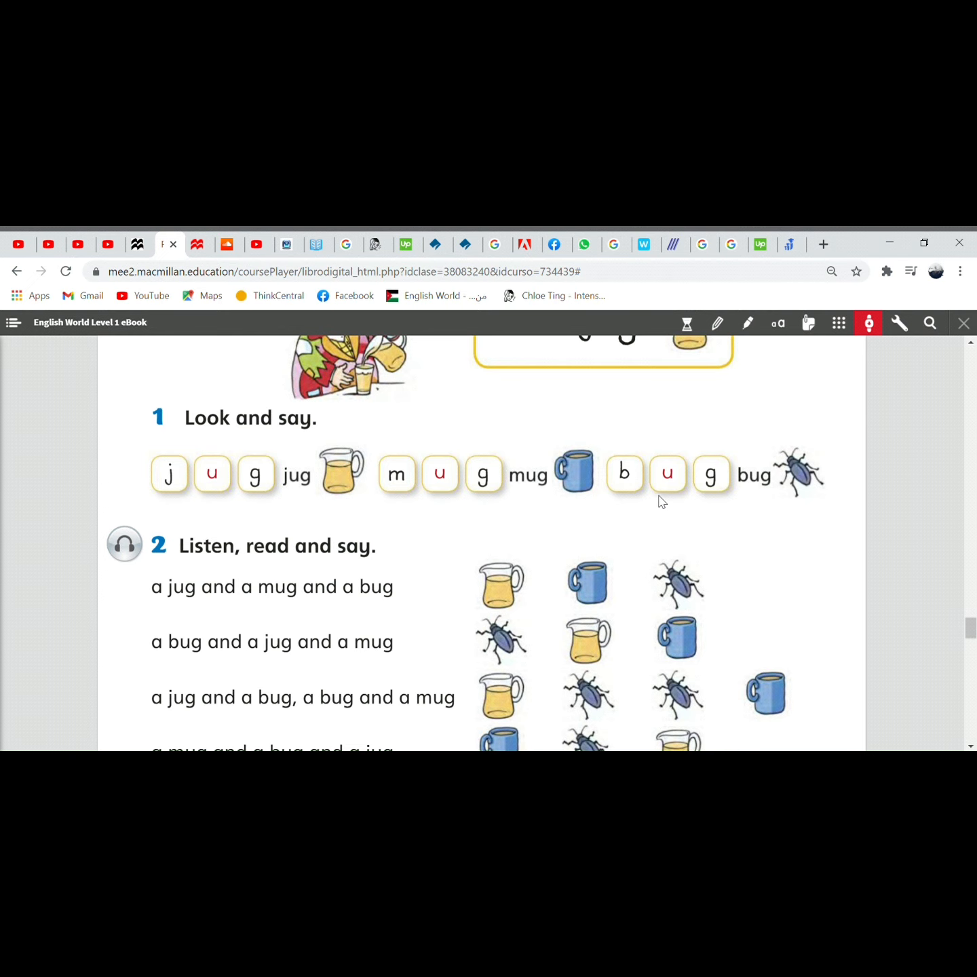
scroll("down", 3)
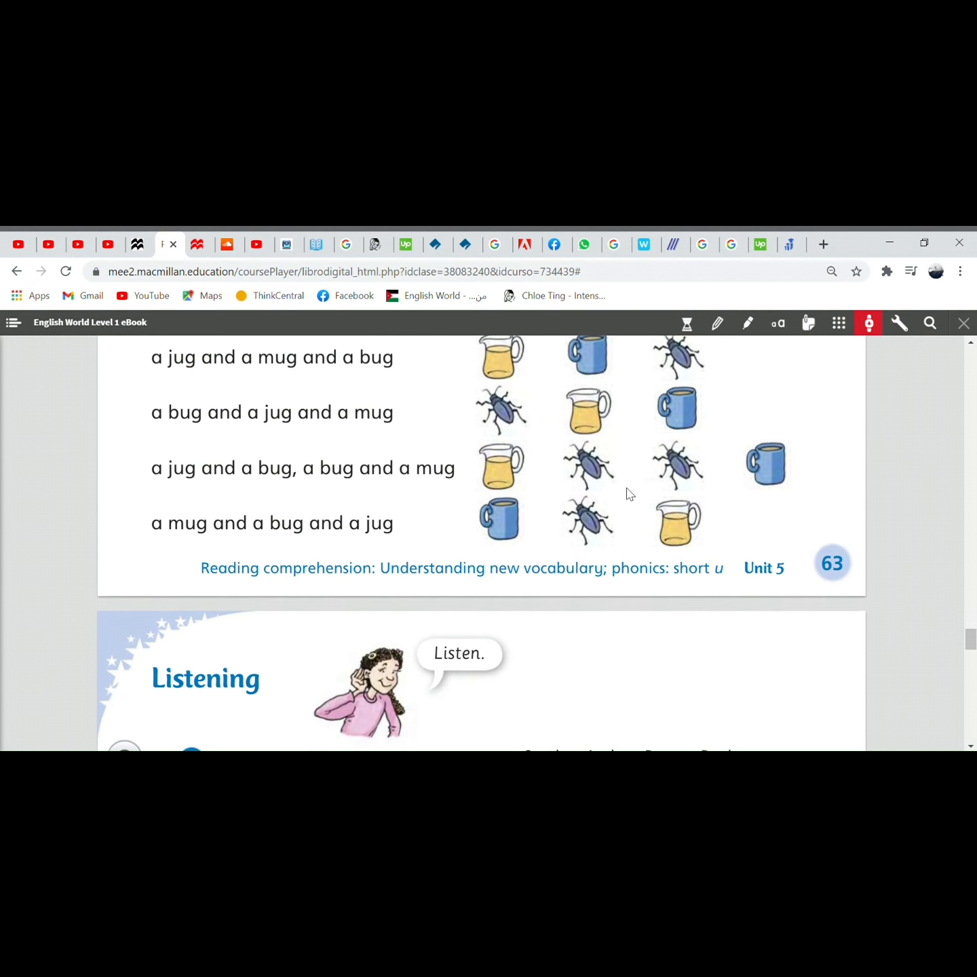
left_click(124, 390)
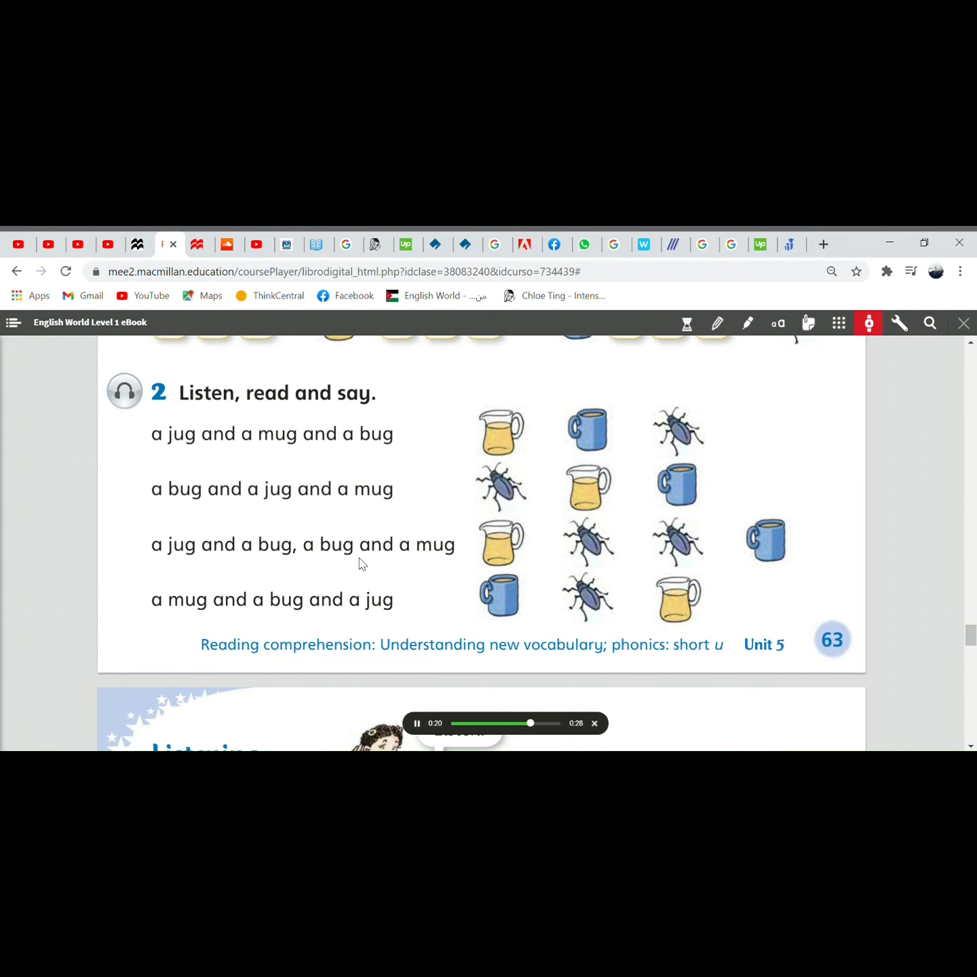
mouse_move(394, 570)
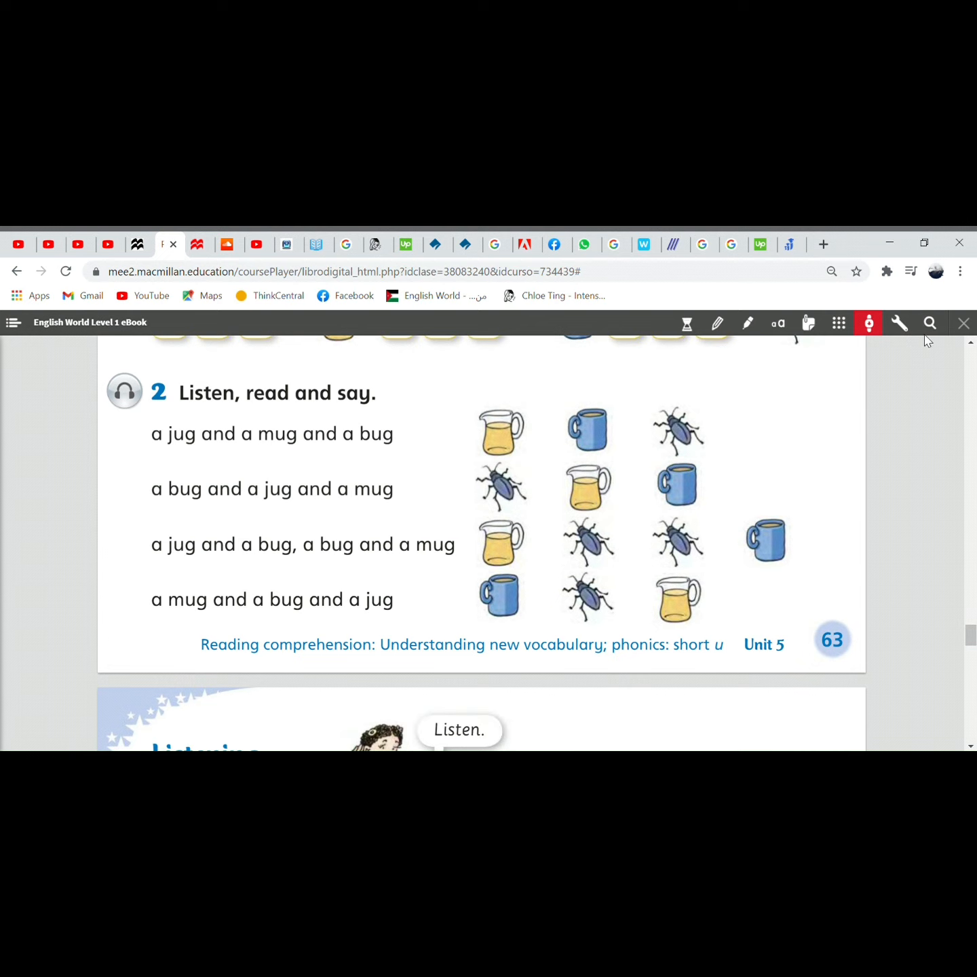
mouse_move(128, 412)
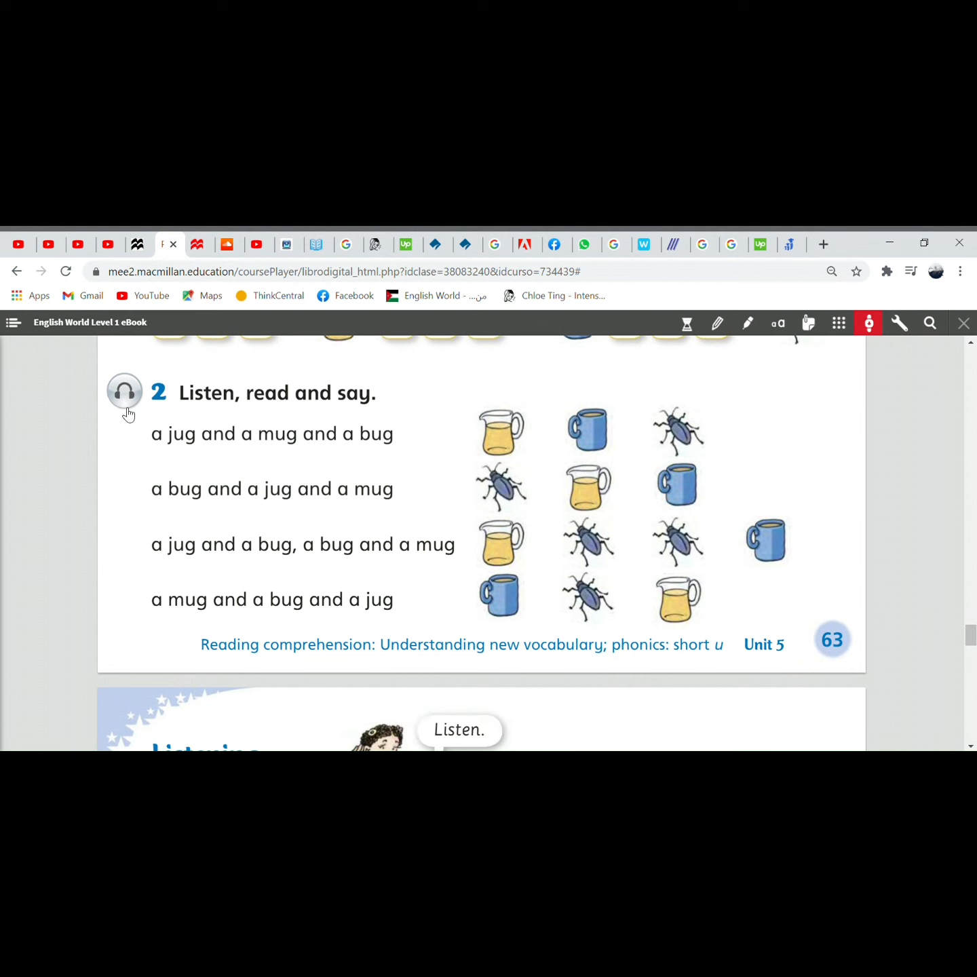
left_click(125, 391)
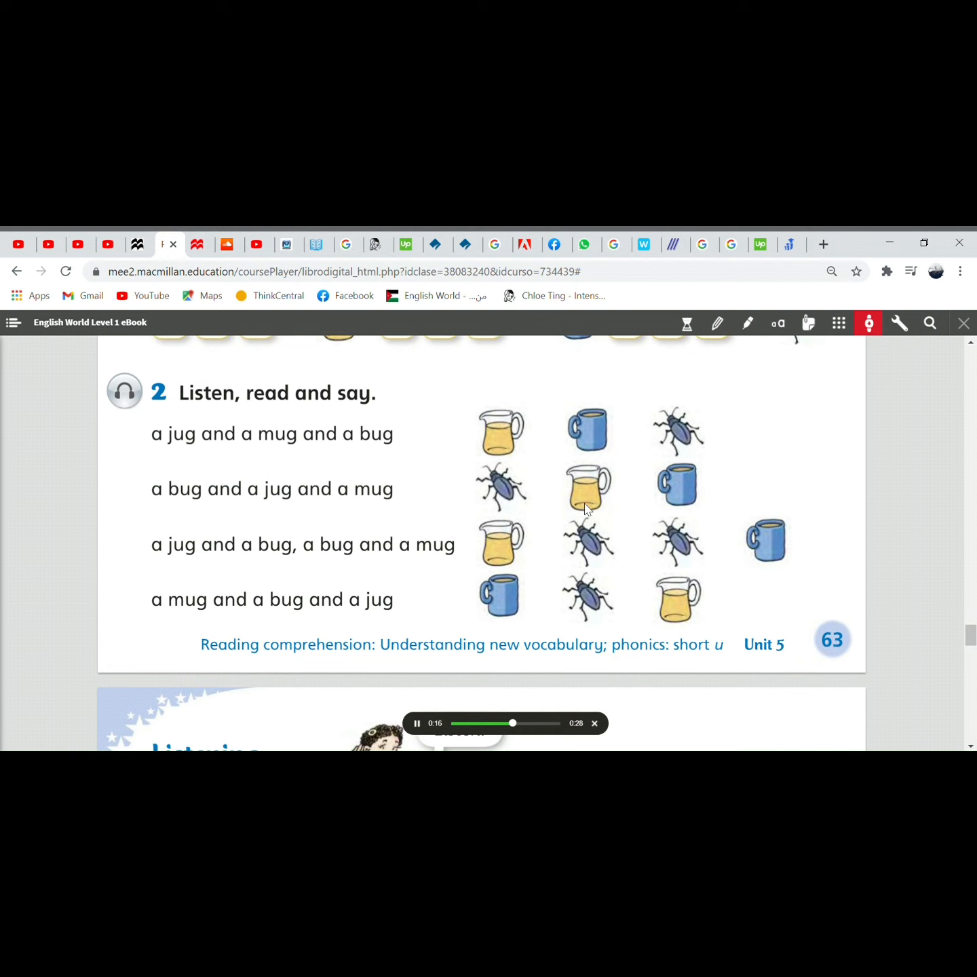
mouse_move(535, 531)
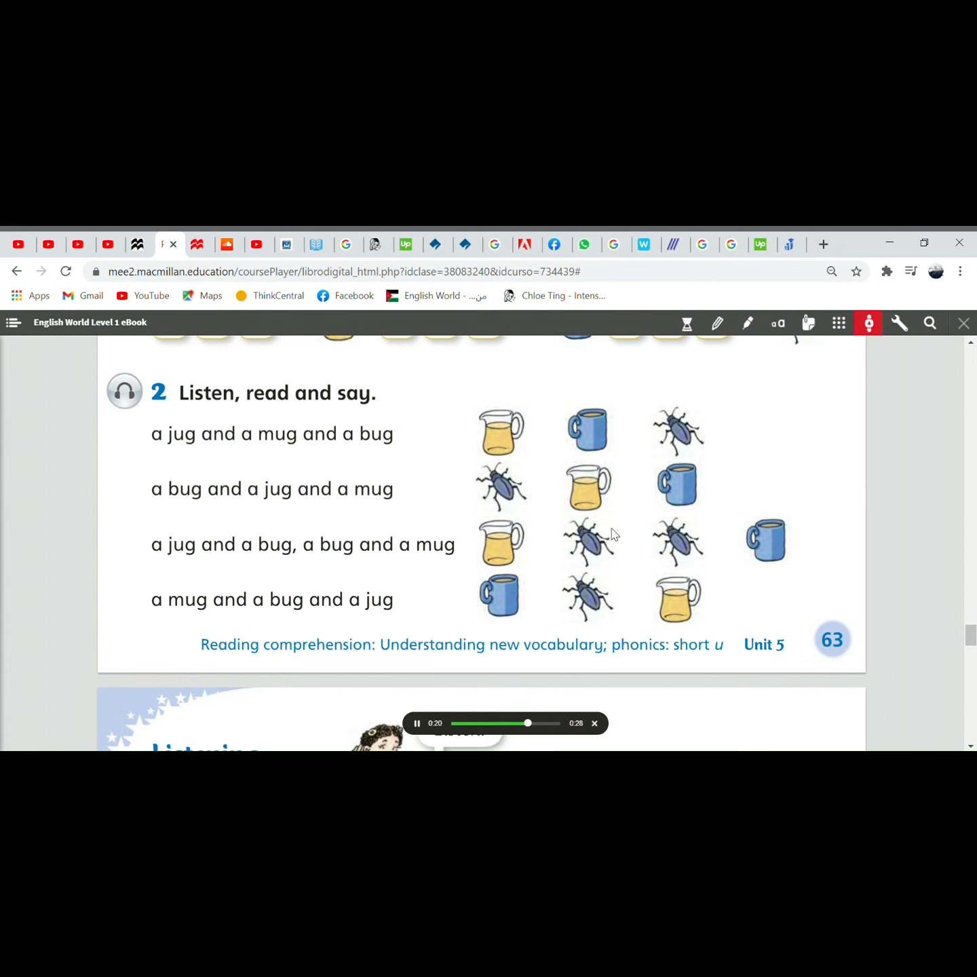
mouse_move(793, 558)
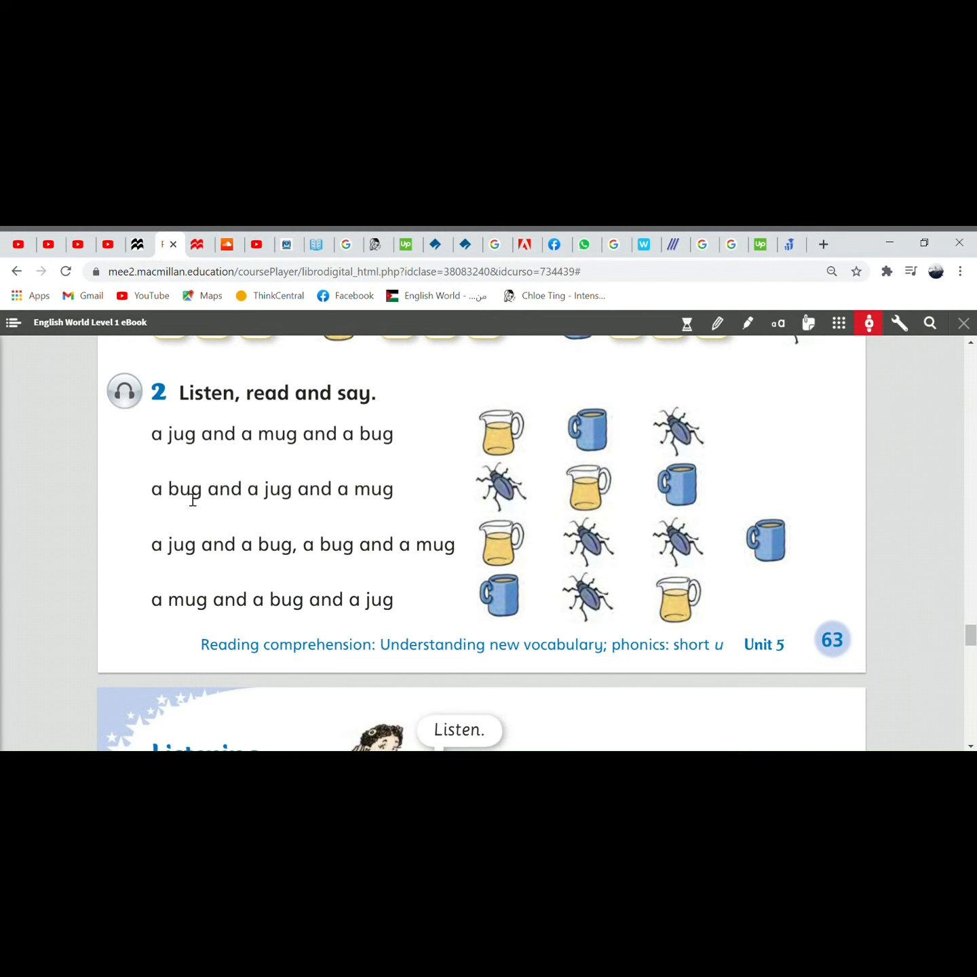
scroll("down", 3)
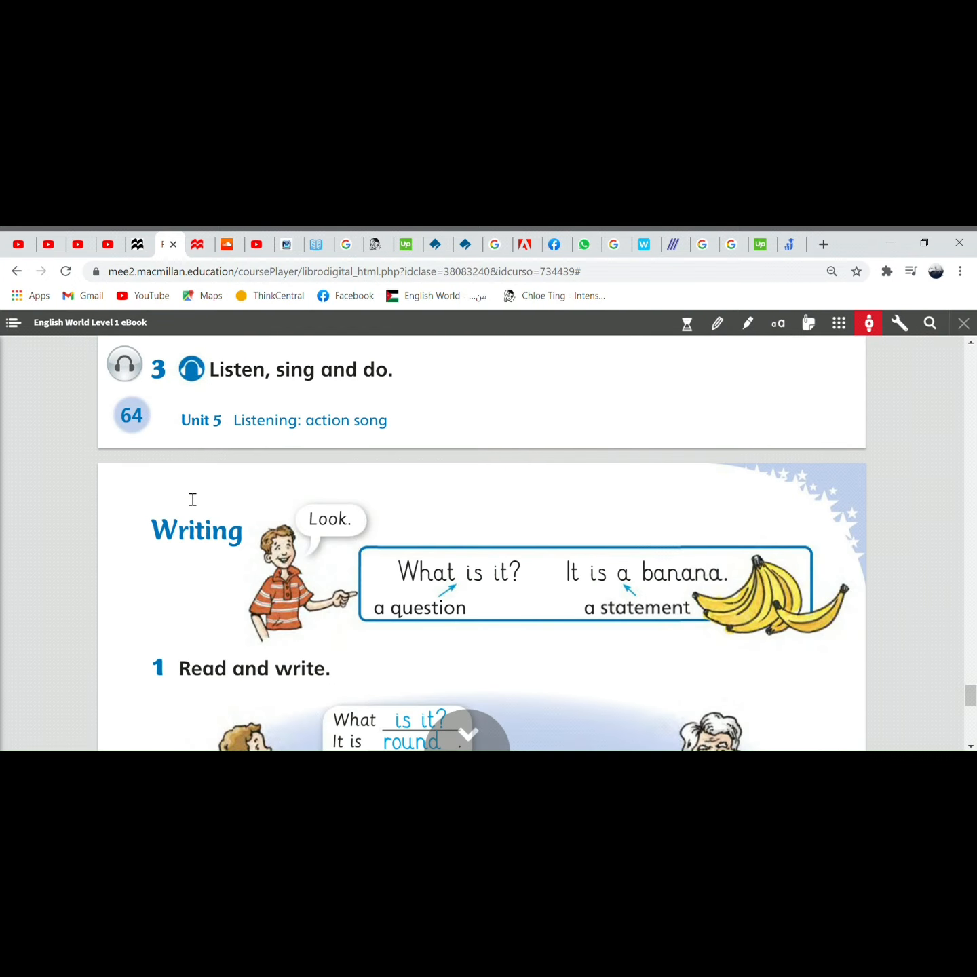
scroll("down", 3)
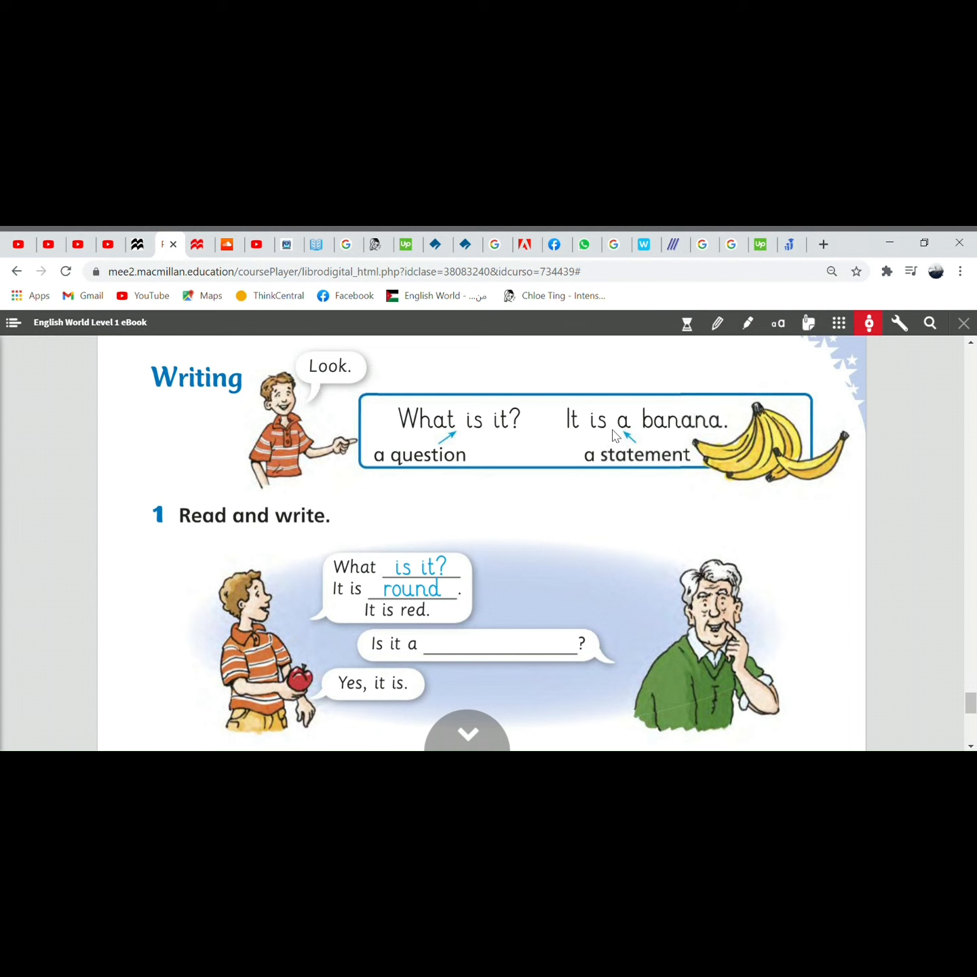
mouse_move(459, 437)
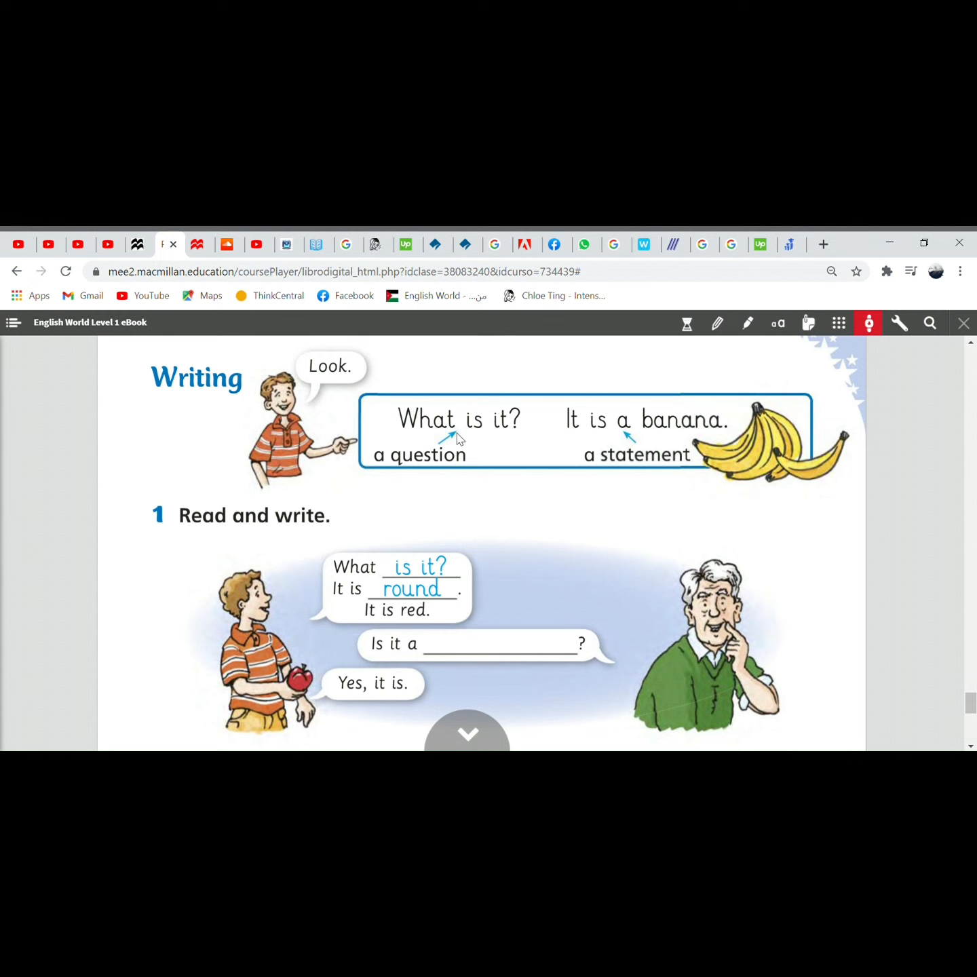
mouse_move(725, 448)
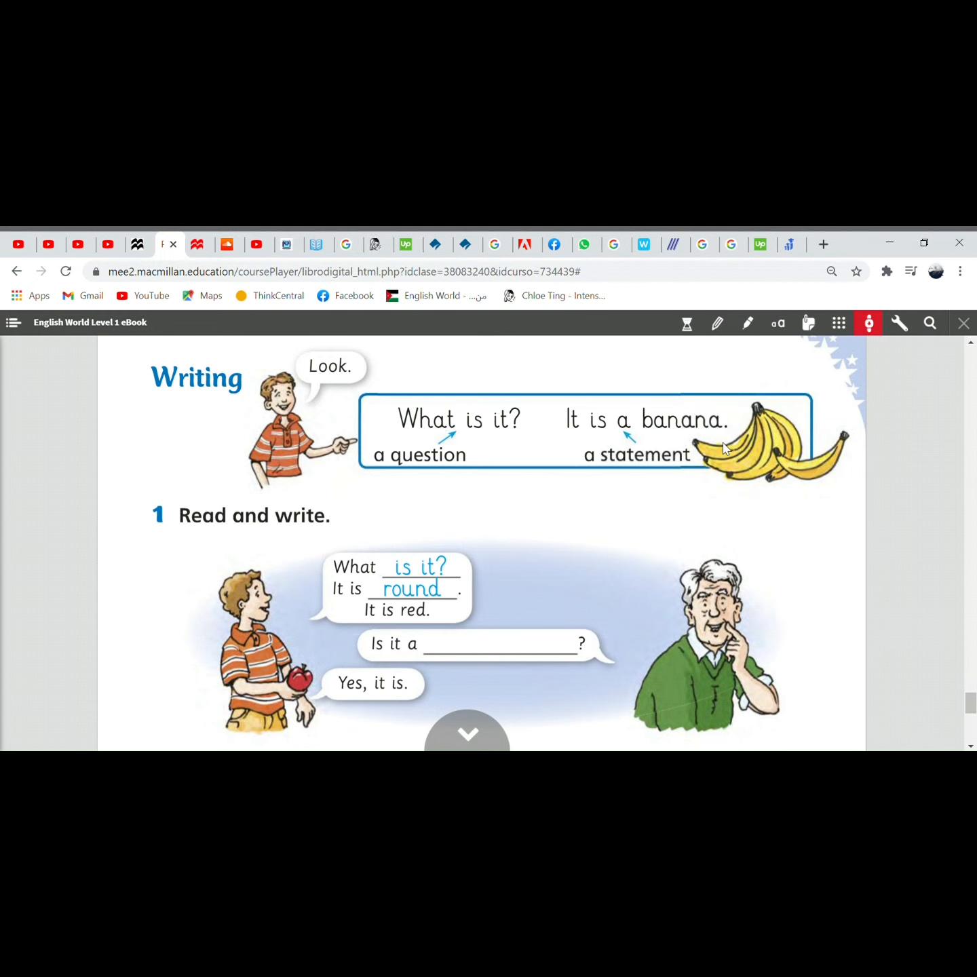
scroll("down", 3)
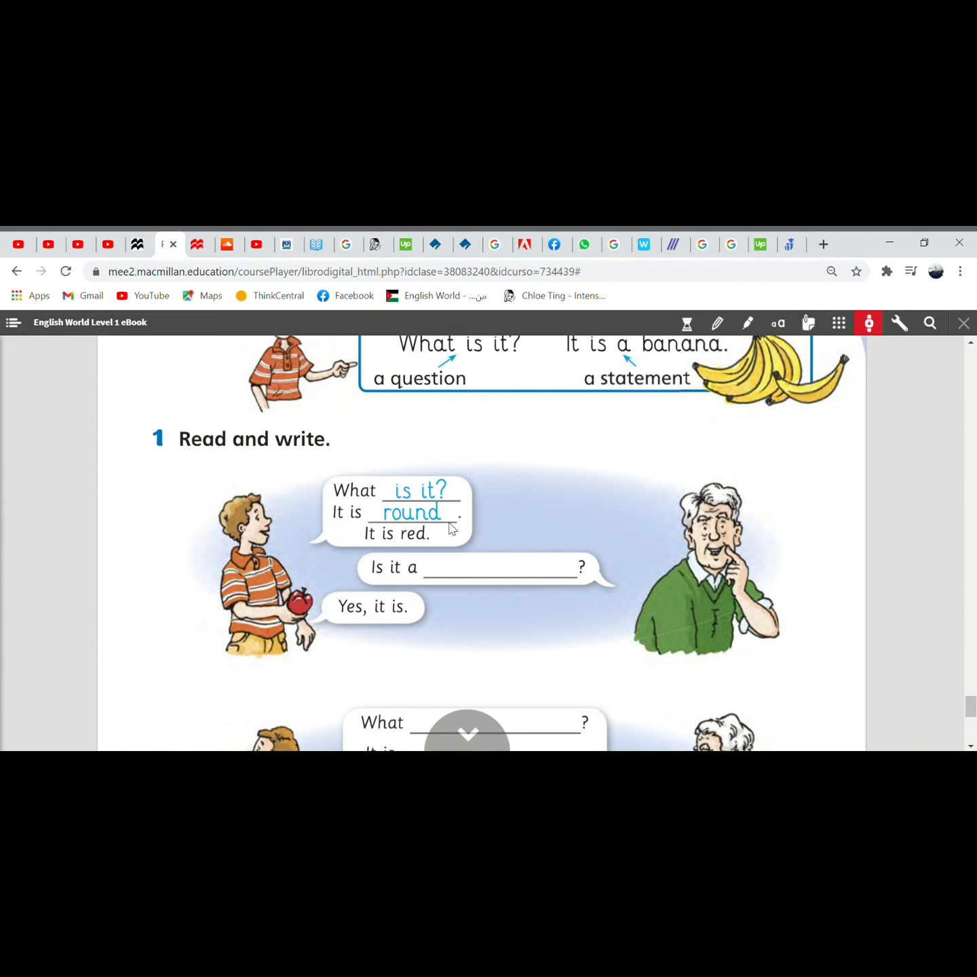
mouse_move(416, 551)
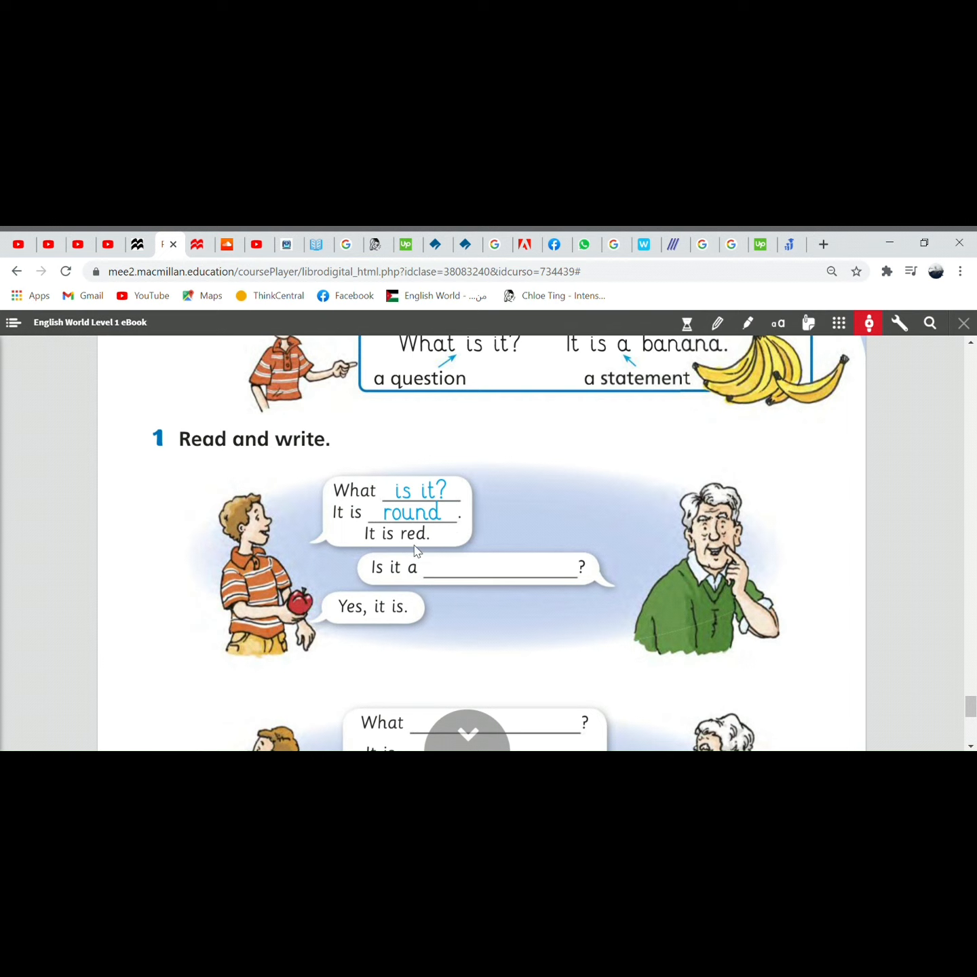
mouse_move(392, 584)
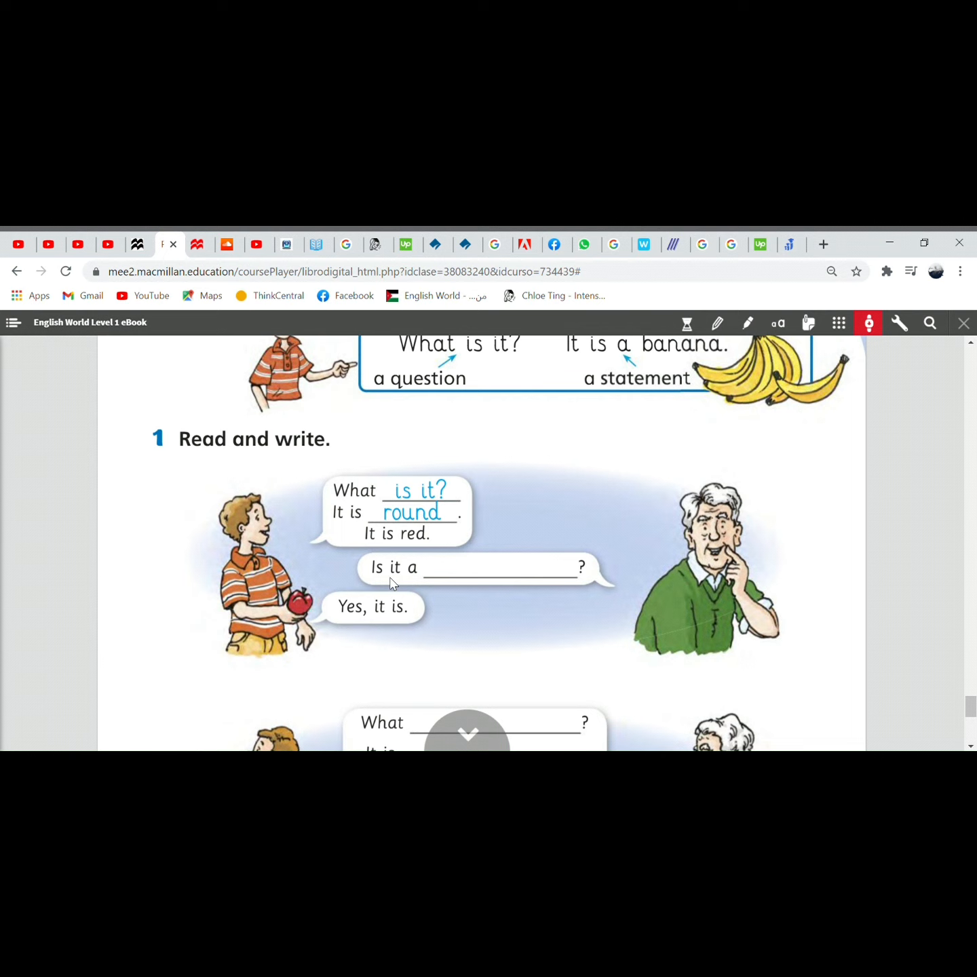
mouse_move(635, 522)
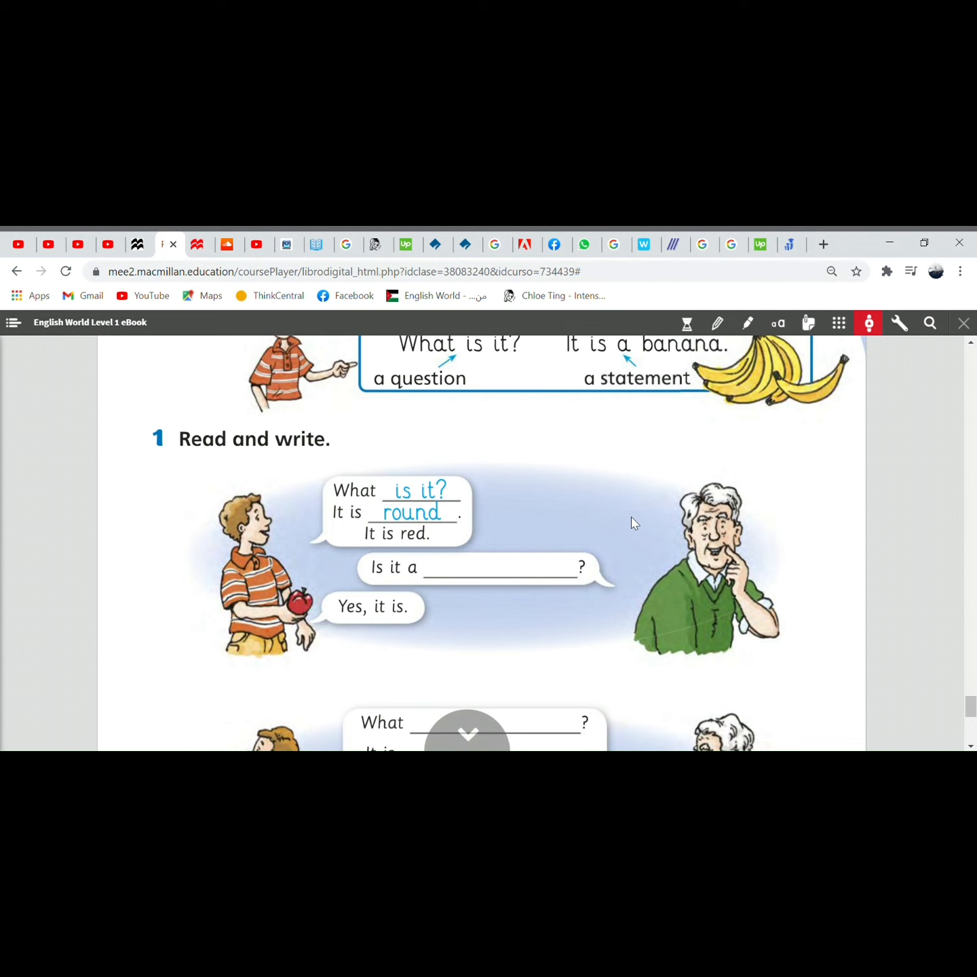
left_click(778, 323)
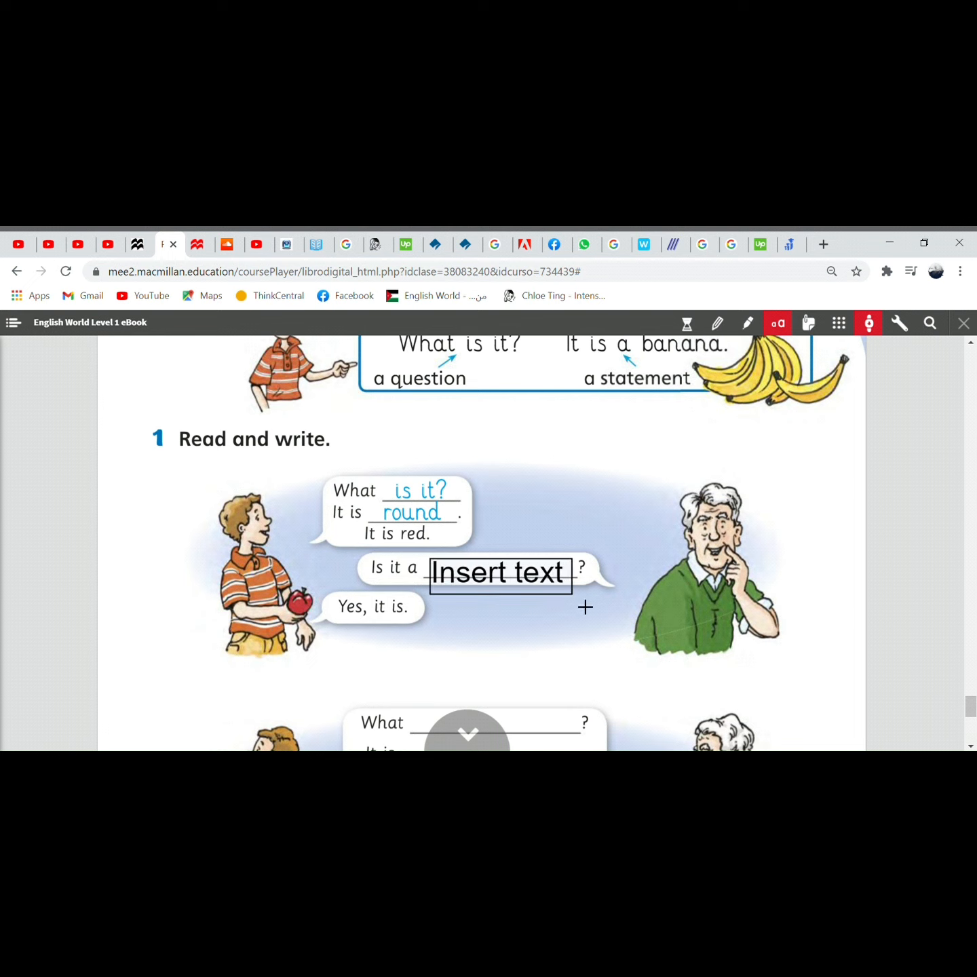
Step: Fill 'pepper' in the first strip, then 'is it' and 'small' in the second strip's opening blanks
type("pepp")
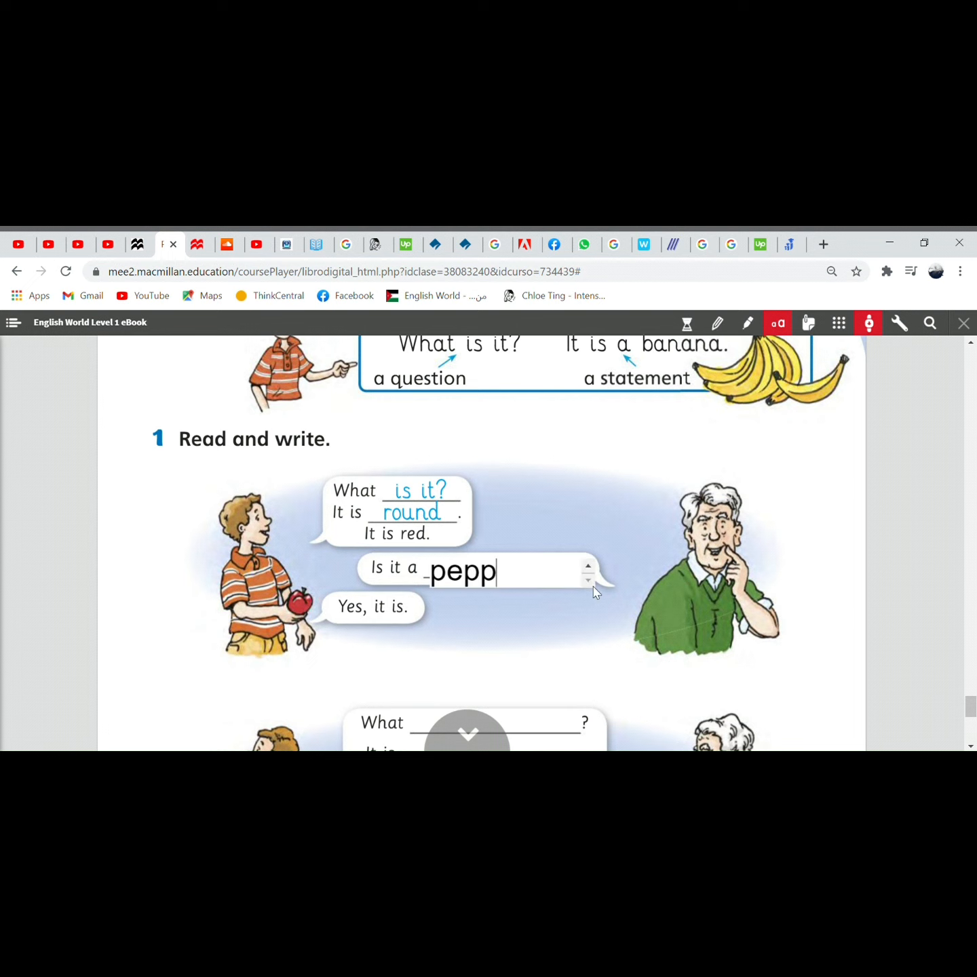
type("er")
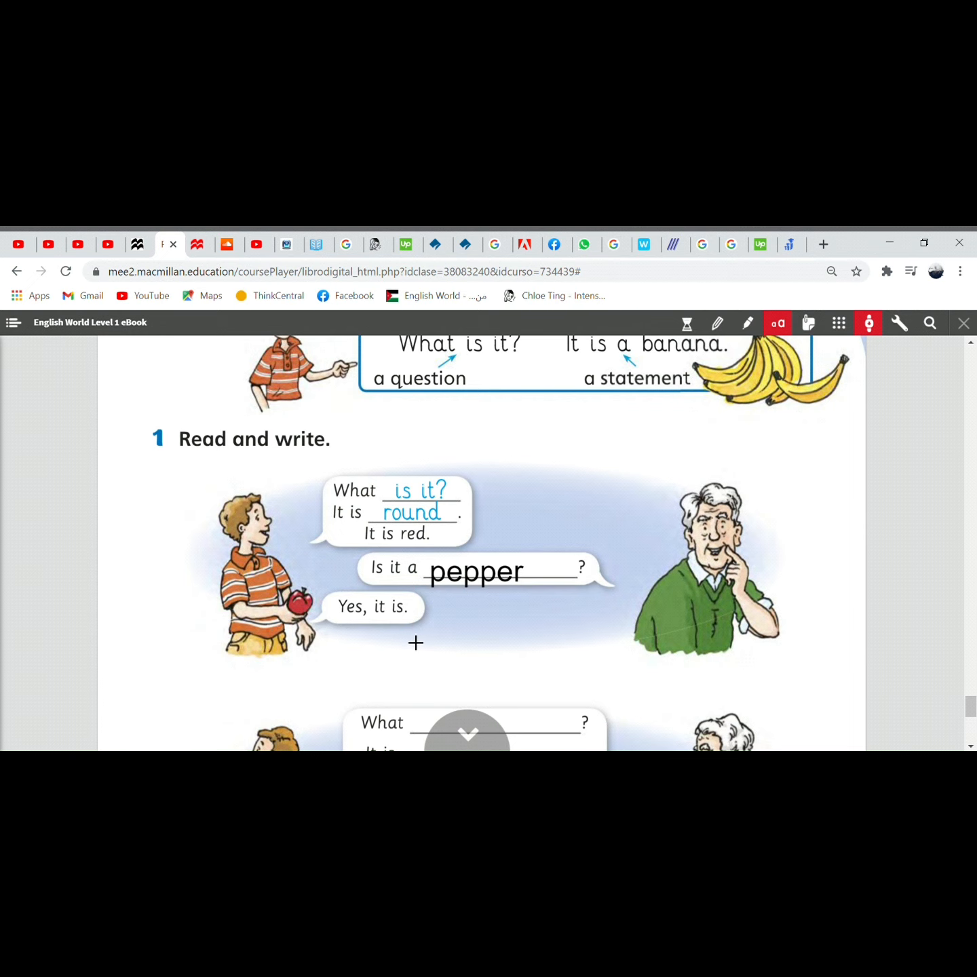
scroll("down", 3)
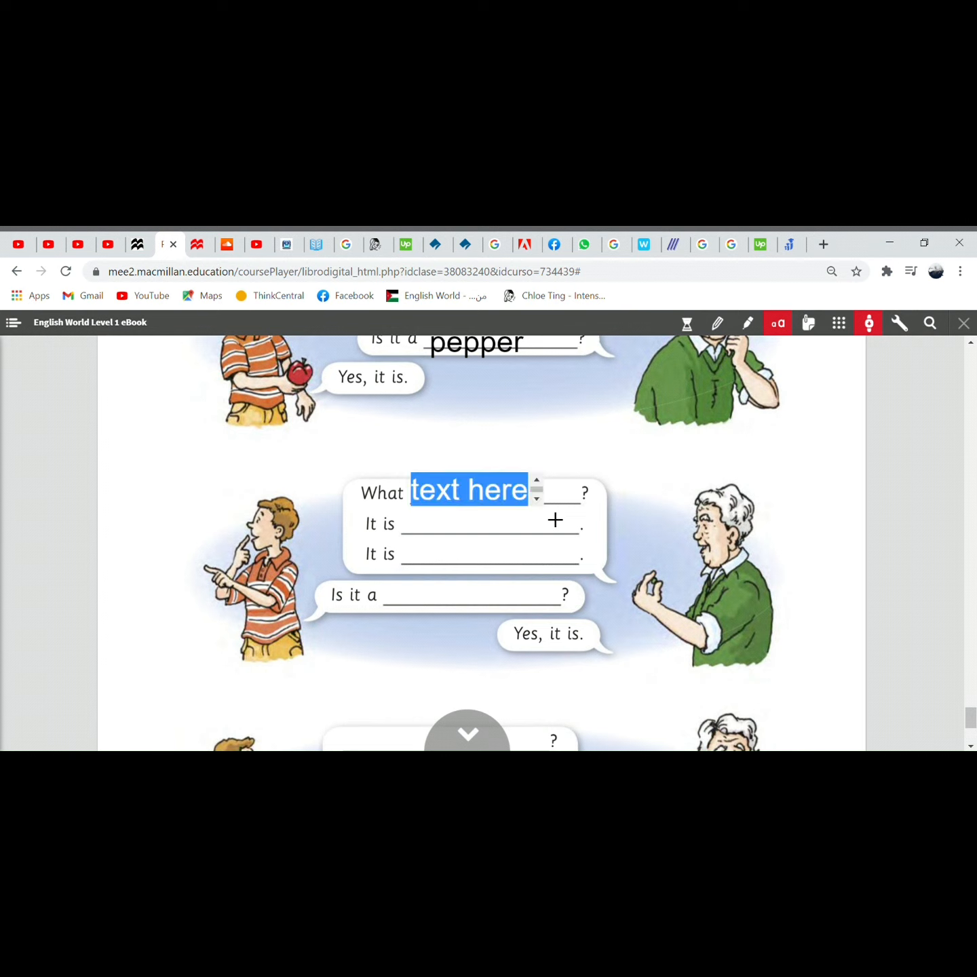
type("is it")
left_click(490, 522)
type("r")
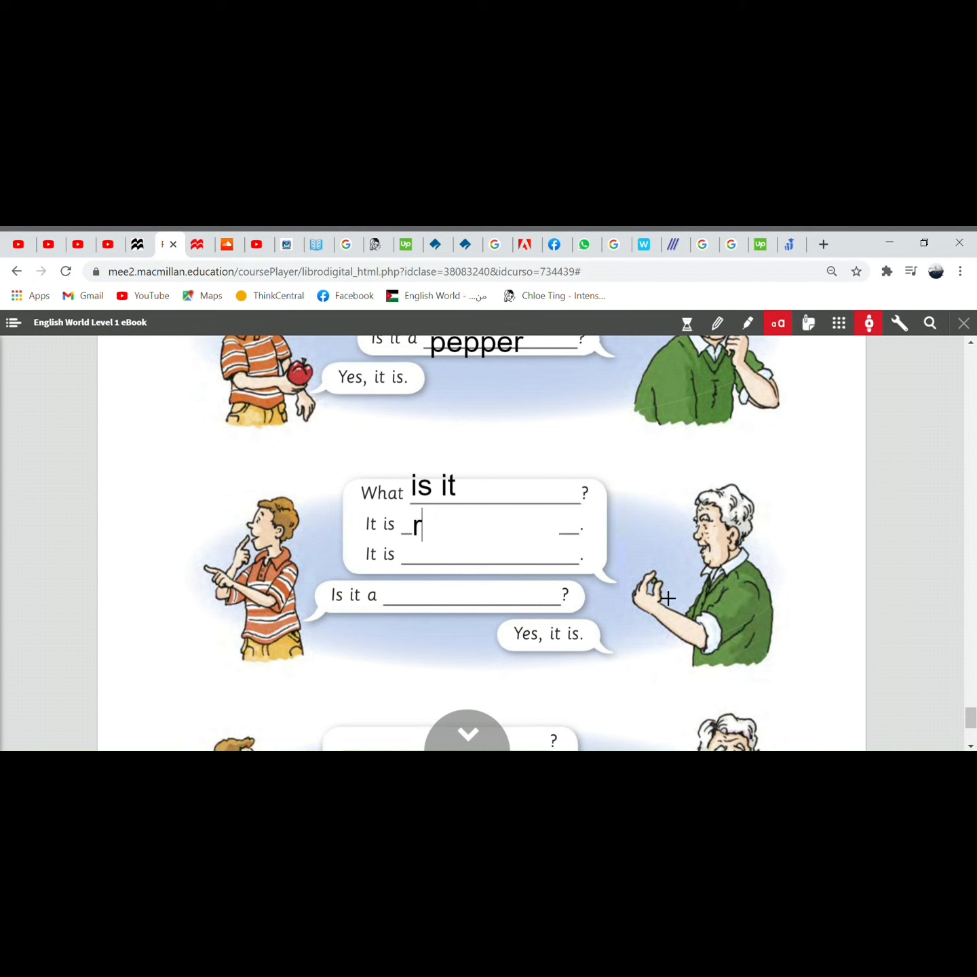
key("Backspace")
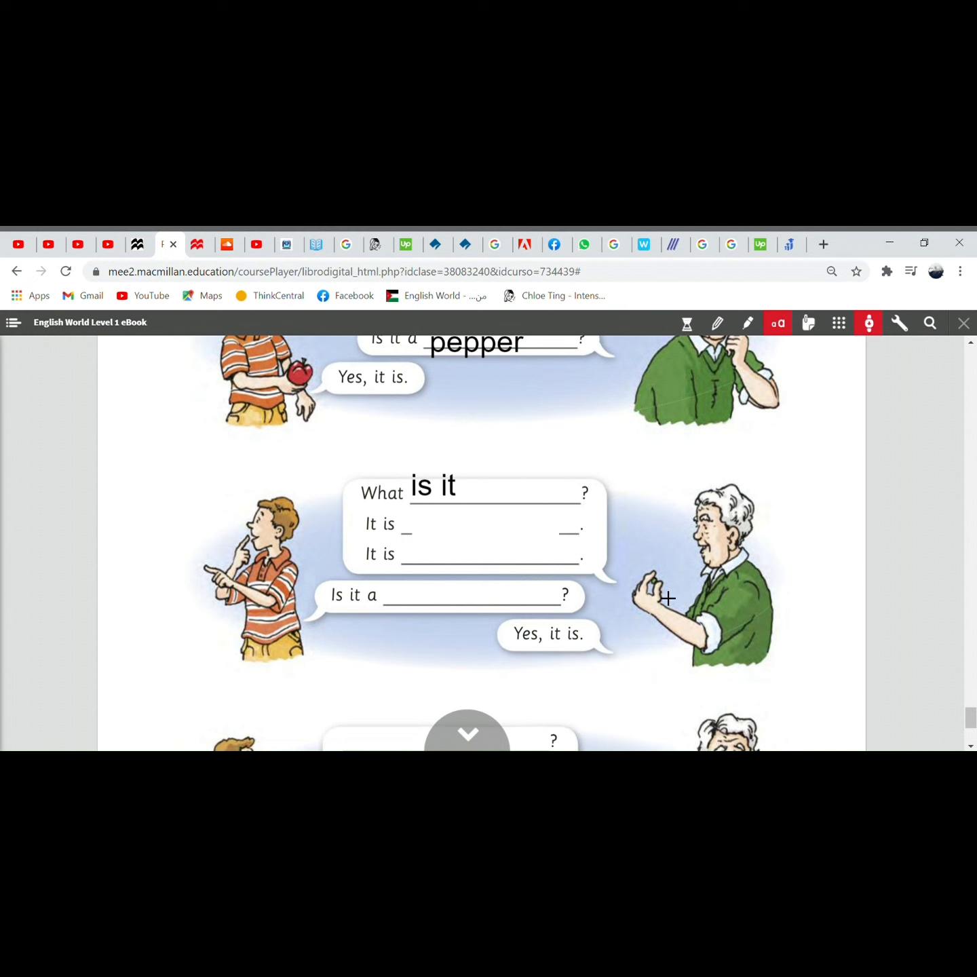
type("small")
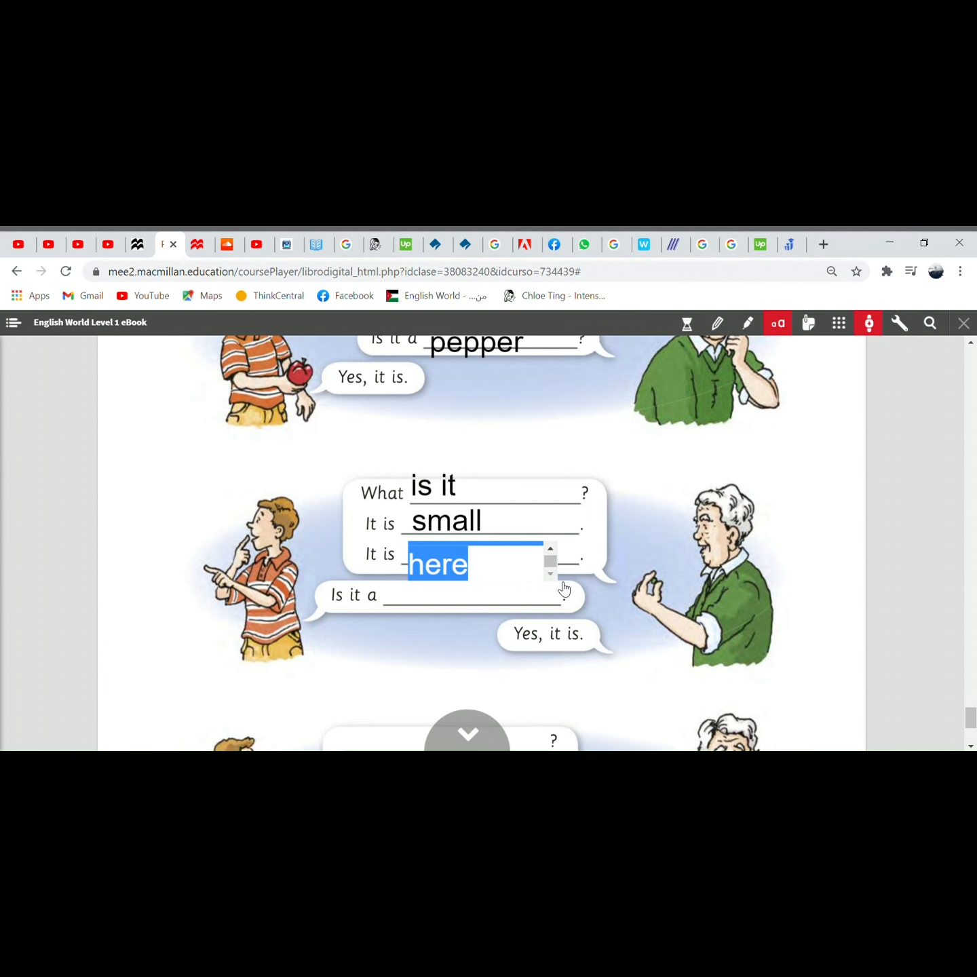
Step: Complete the second strip with 'green', 'round' placed beside that line, and 'pea' after 'Is it a'
type("green")
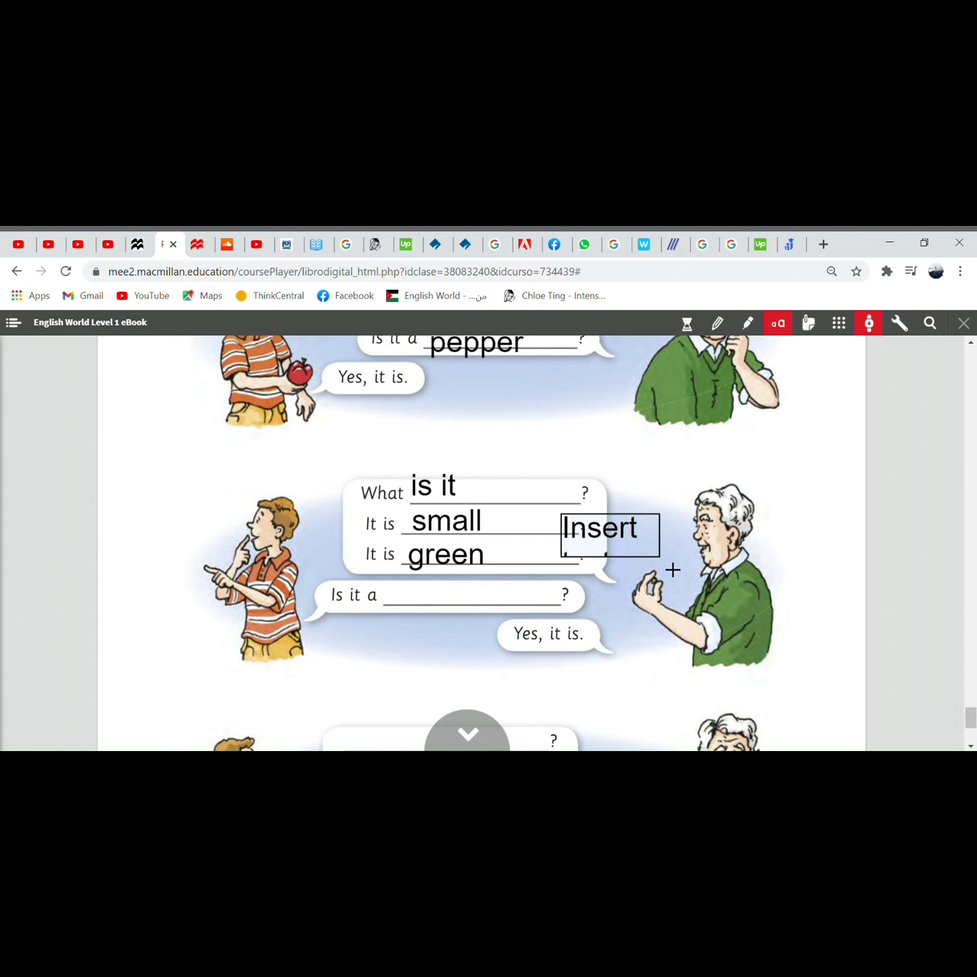
type("round")
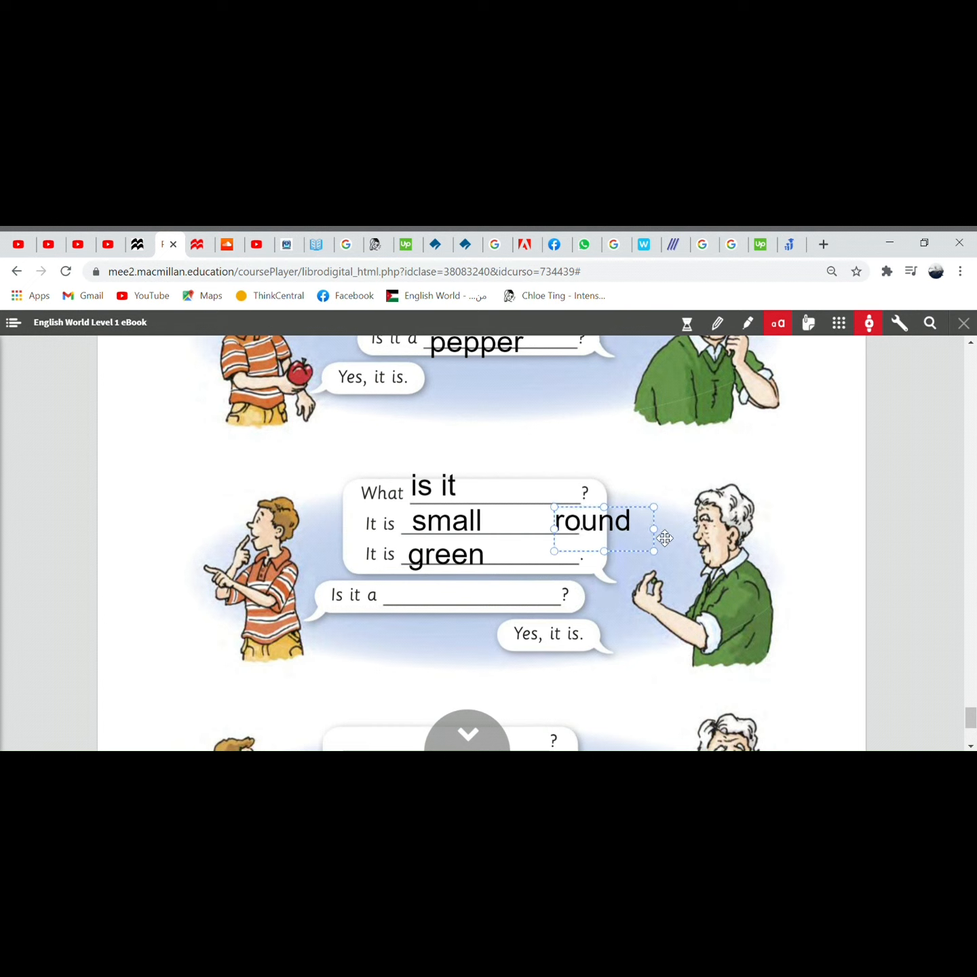
left_click_drag(628, 522, 604, 540)
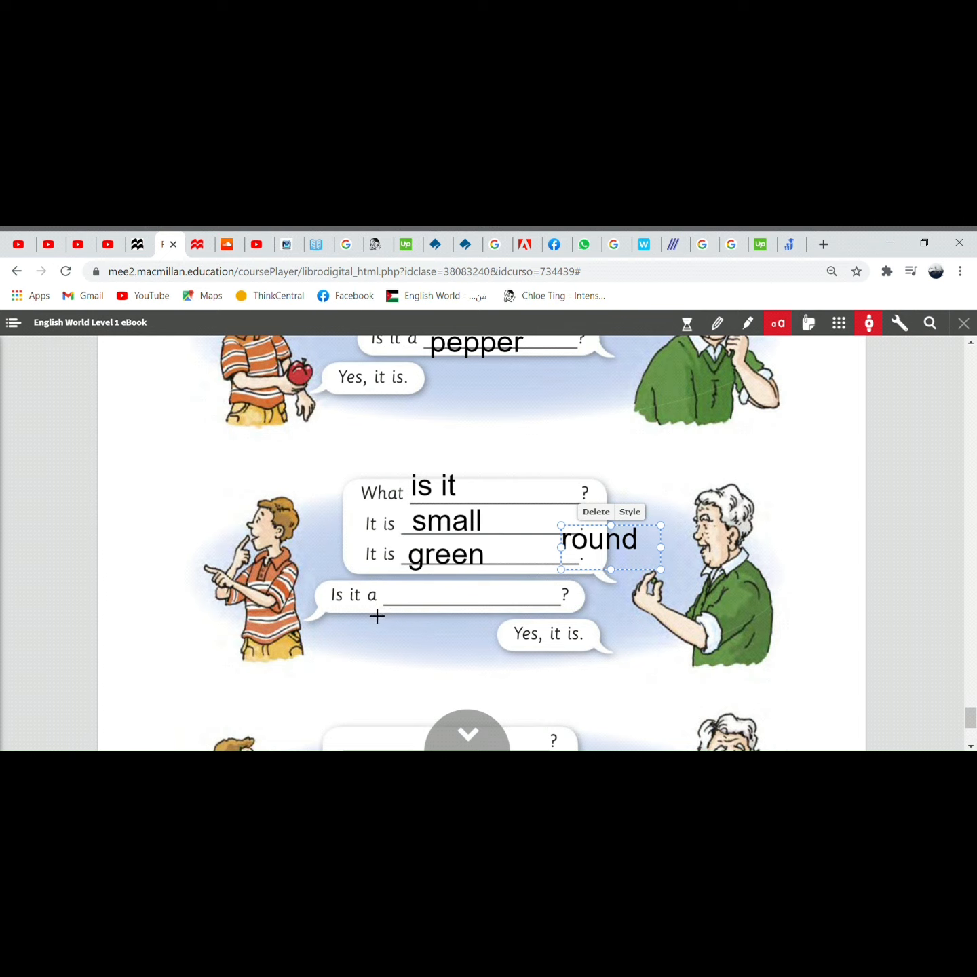
mouse_move(375, 623)
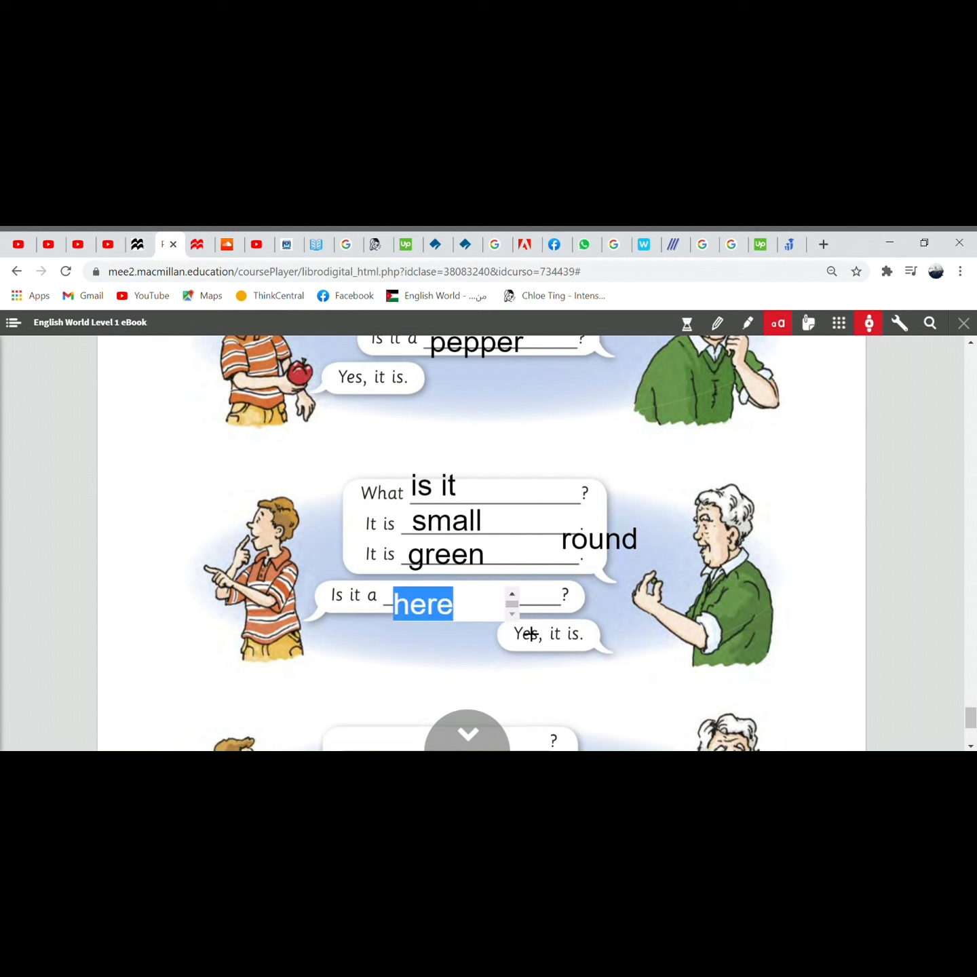
type("pea")
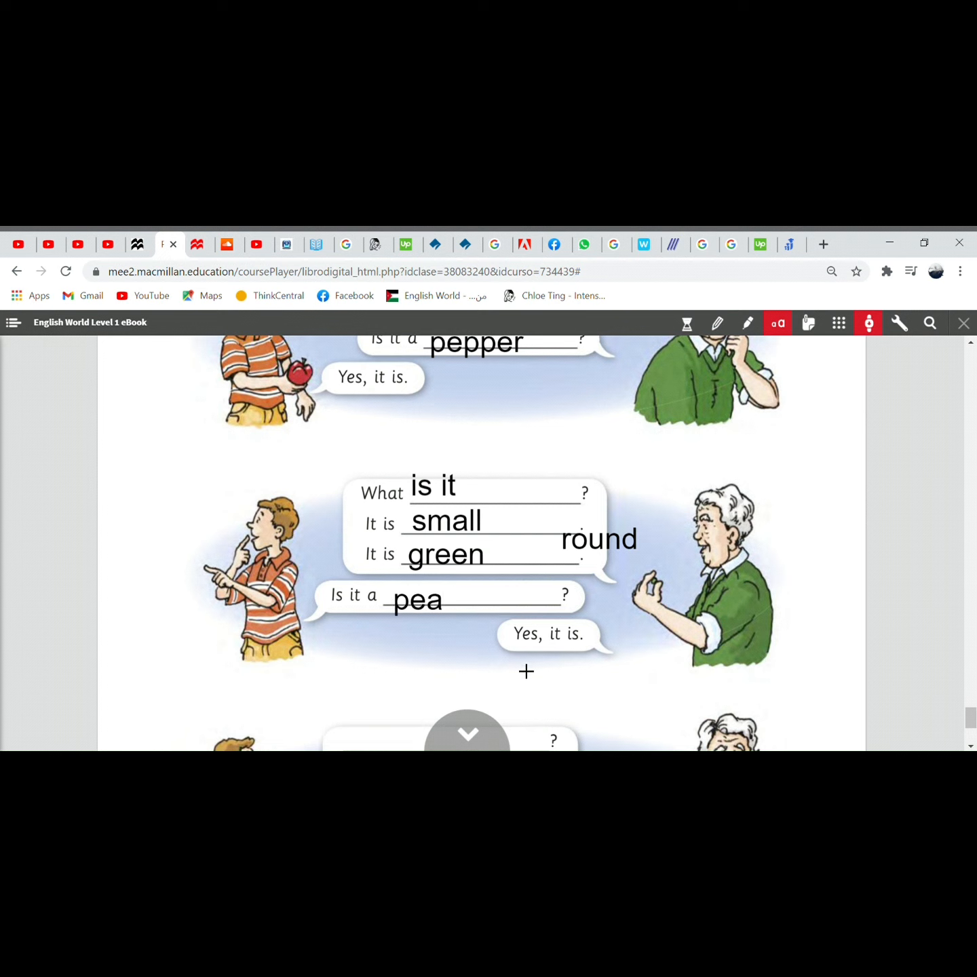
Step: Fill the last strip's first blanks with 'what is it' and 'It is long.', clearing the placeholder
scroll("down", 3)
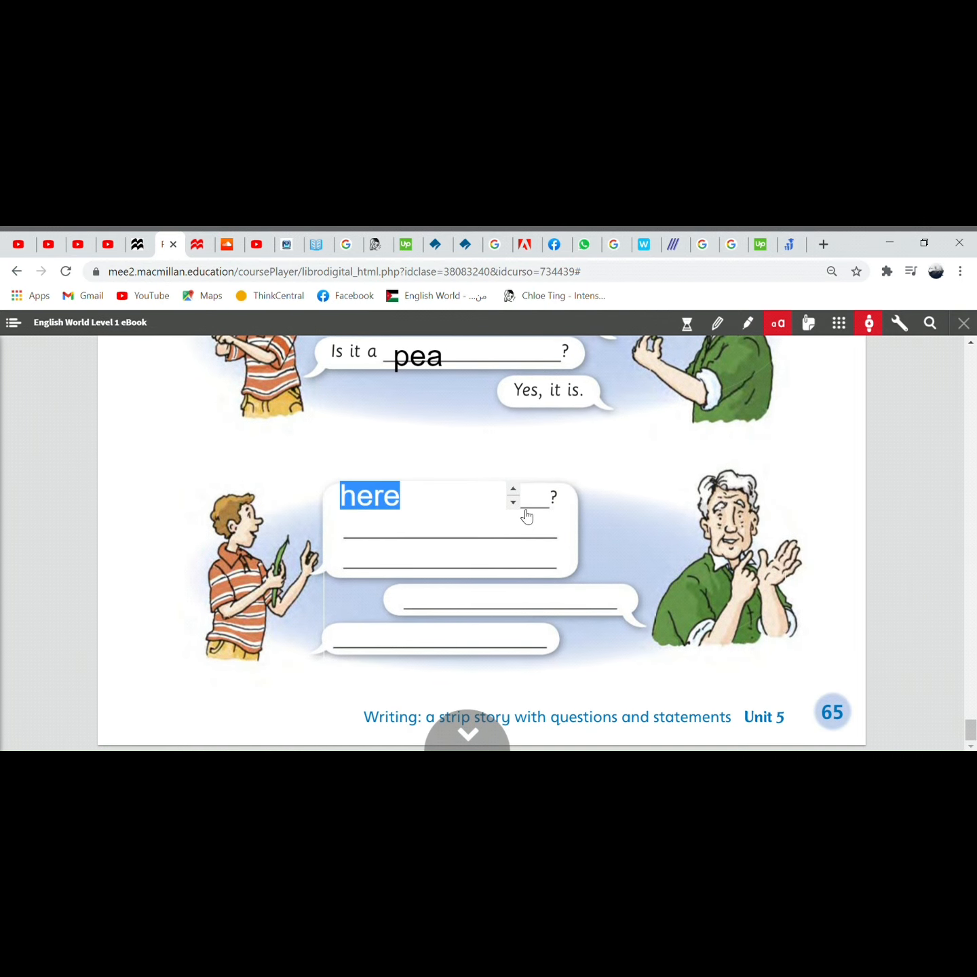
type("what i")
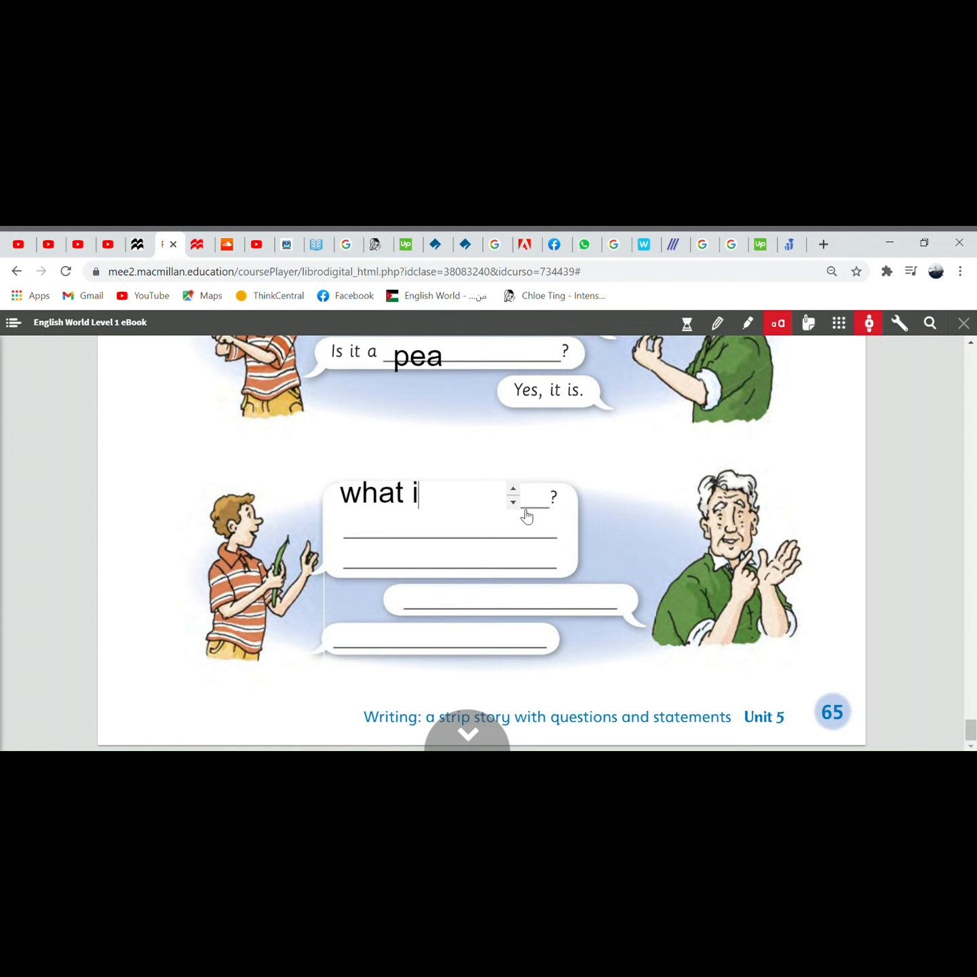
type("s it")
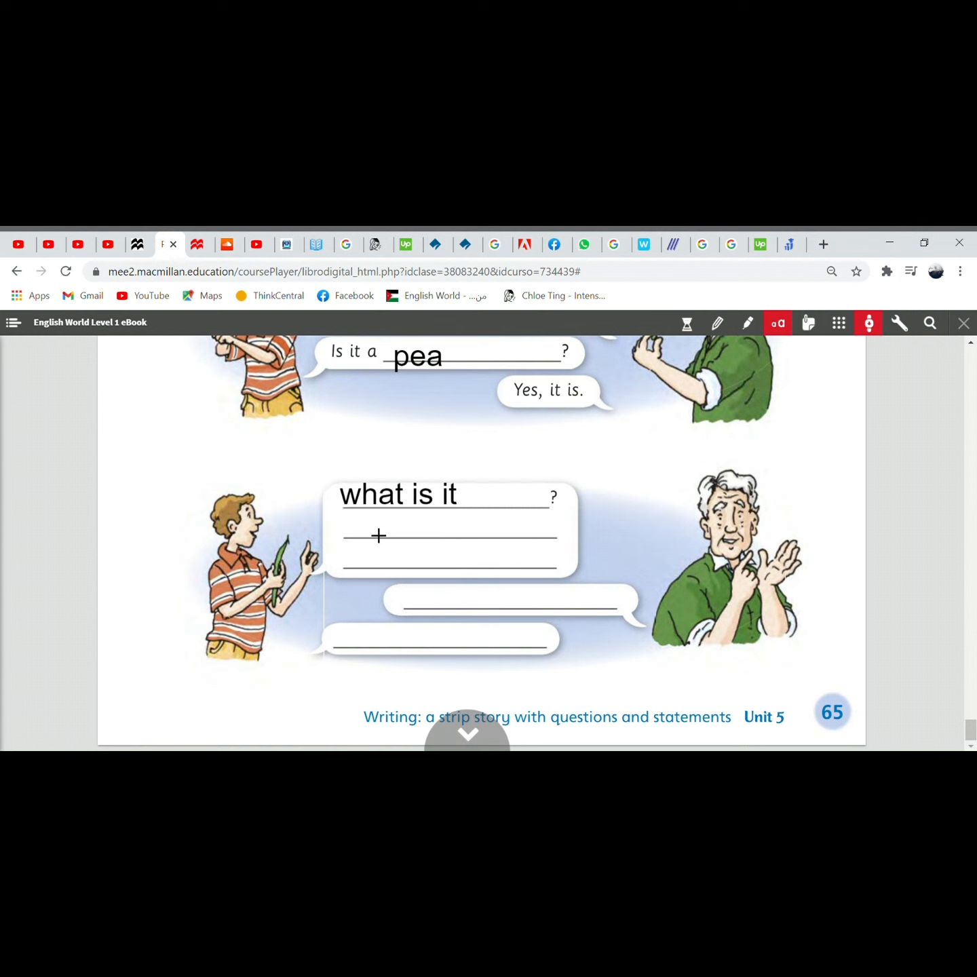
type("here")
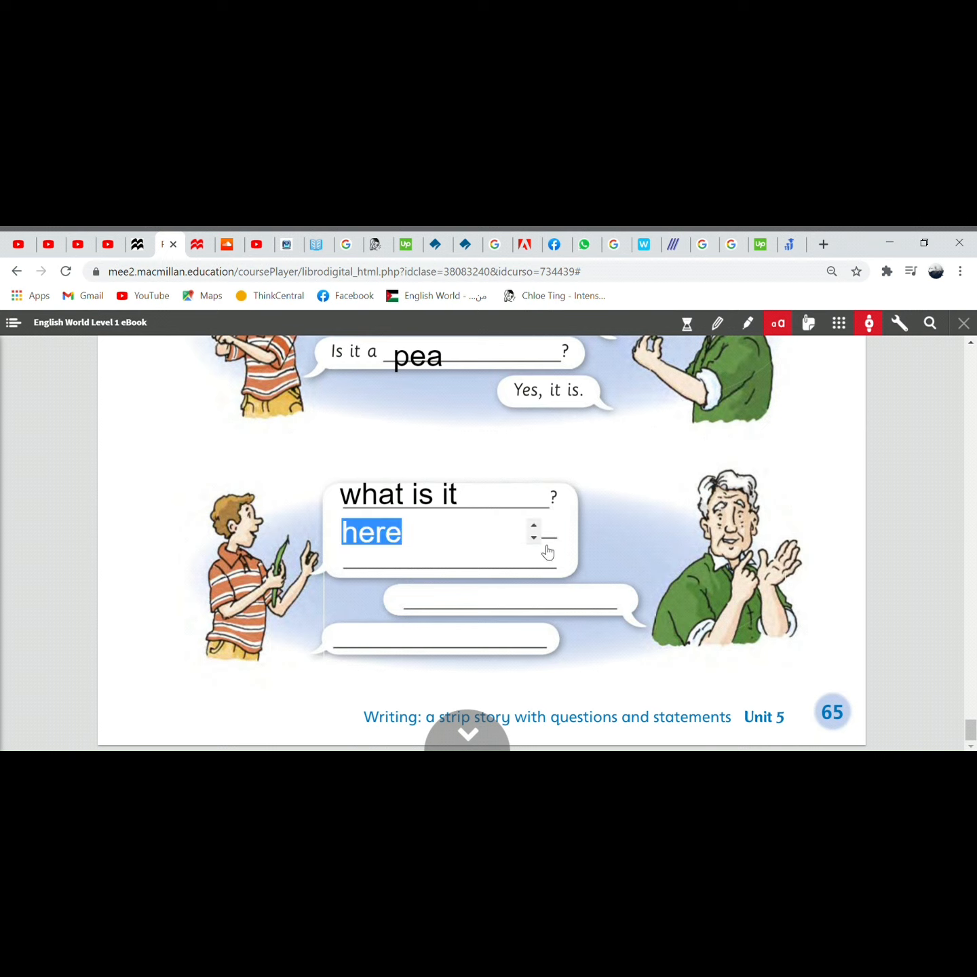
key("Delete")
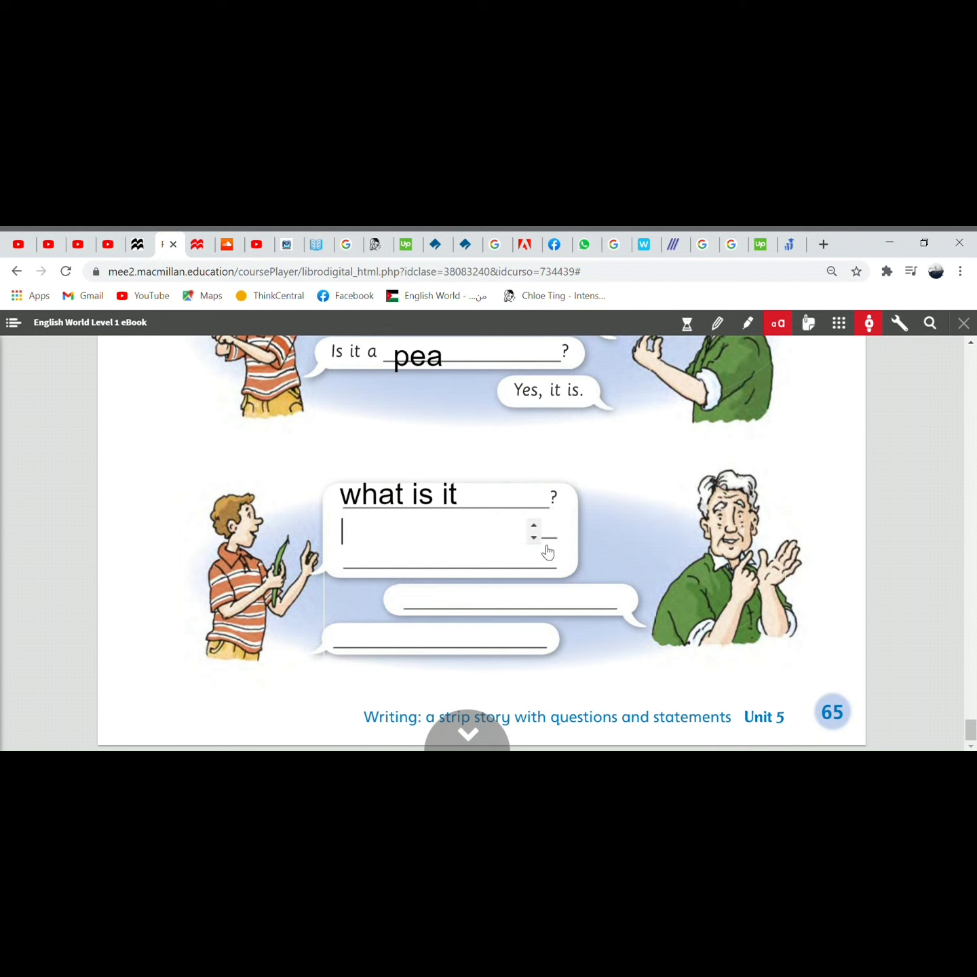
type("I")
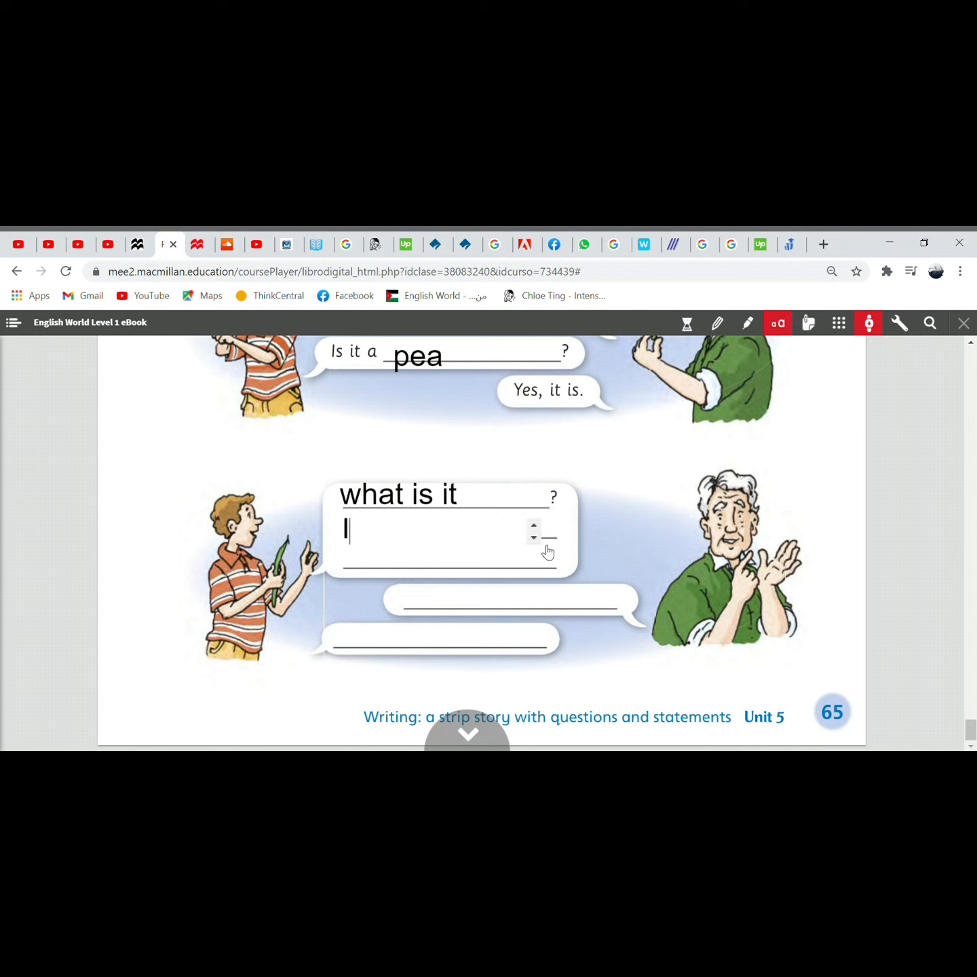
type("It is")
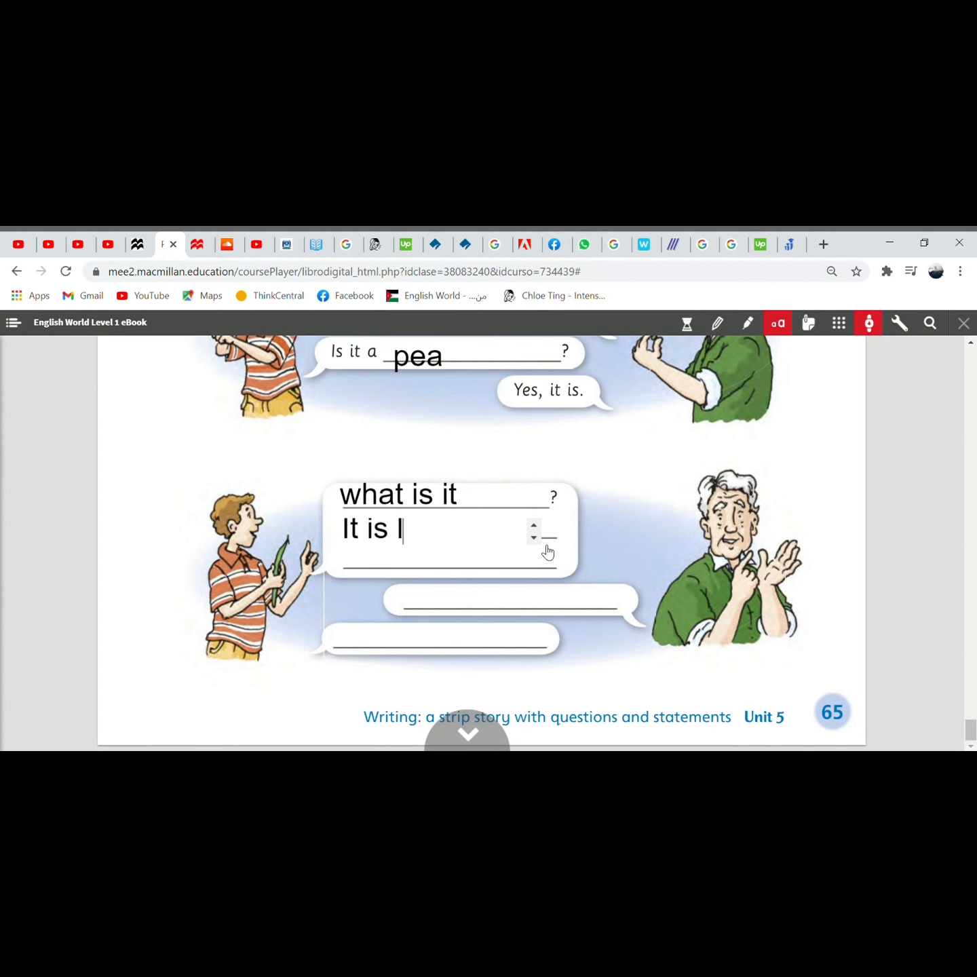
type("ong.")
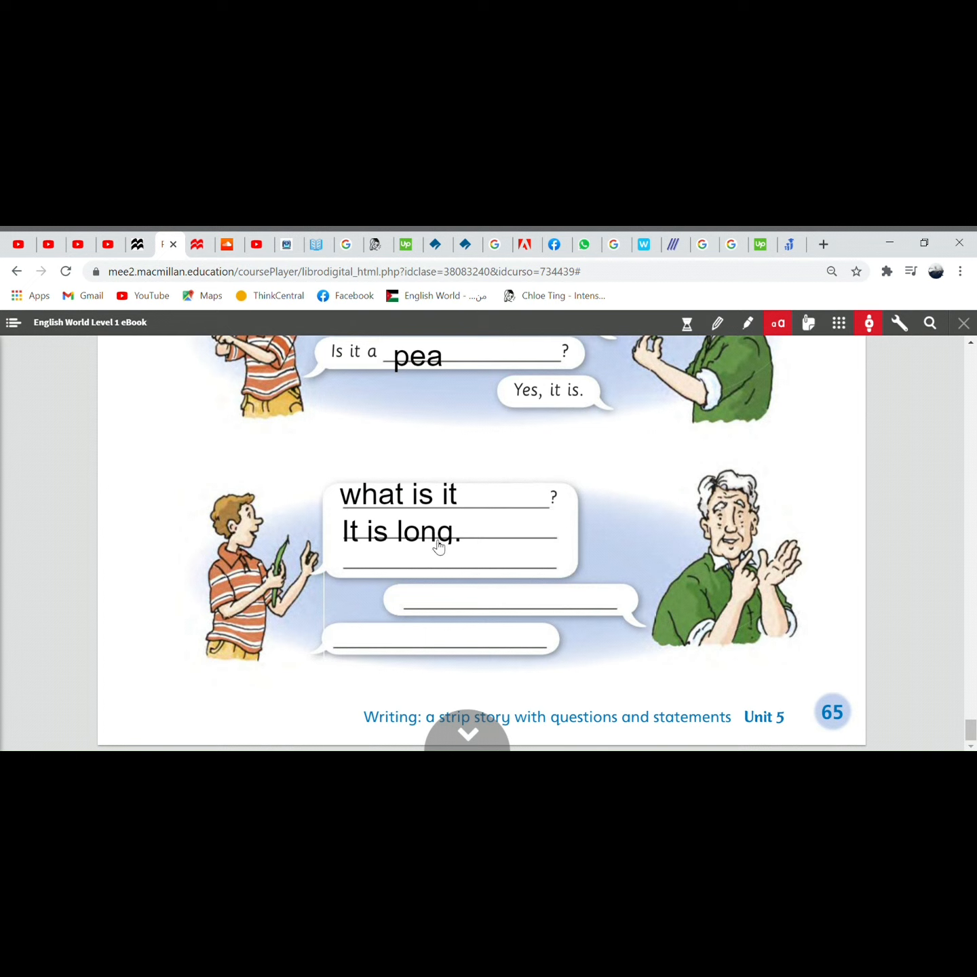
Step: Finish the last strip with 'It is thin.', 'Is it a bean?' and 'Yes, it is.'
left_click(445, 564)
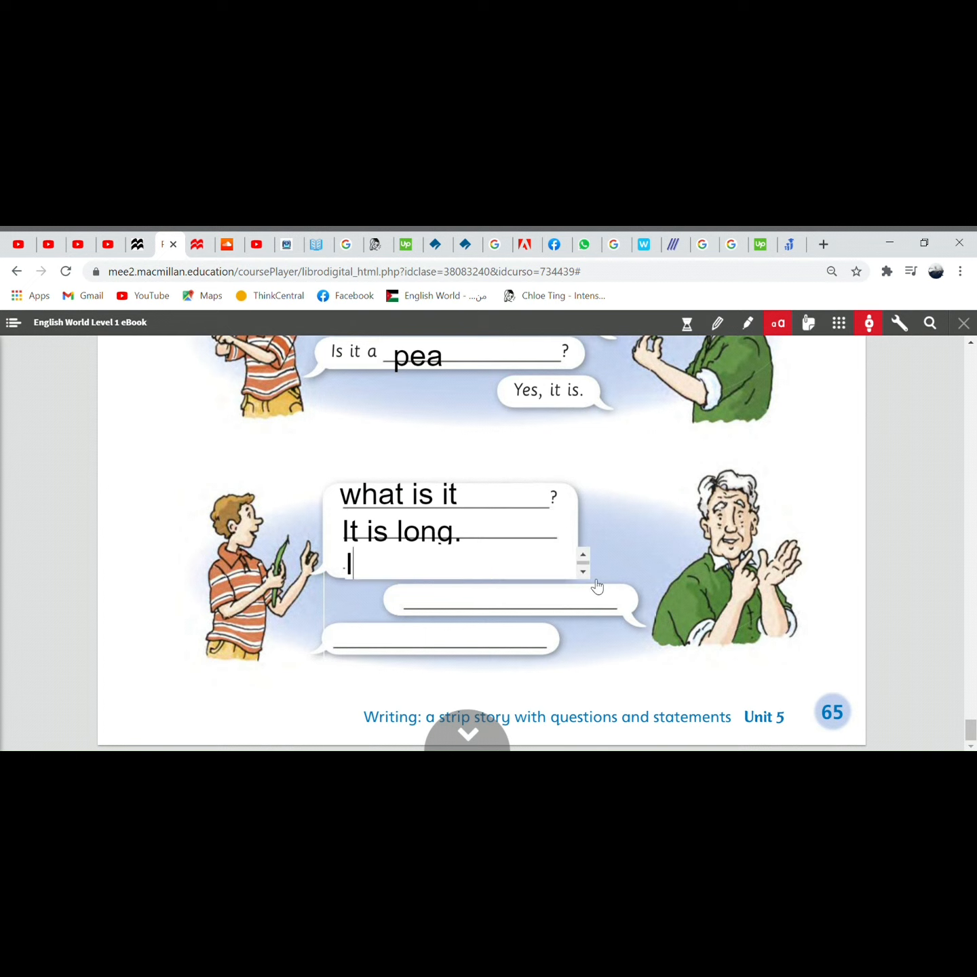
type("t is then")
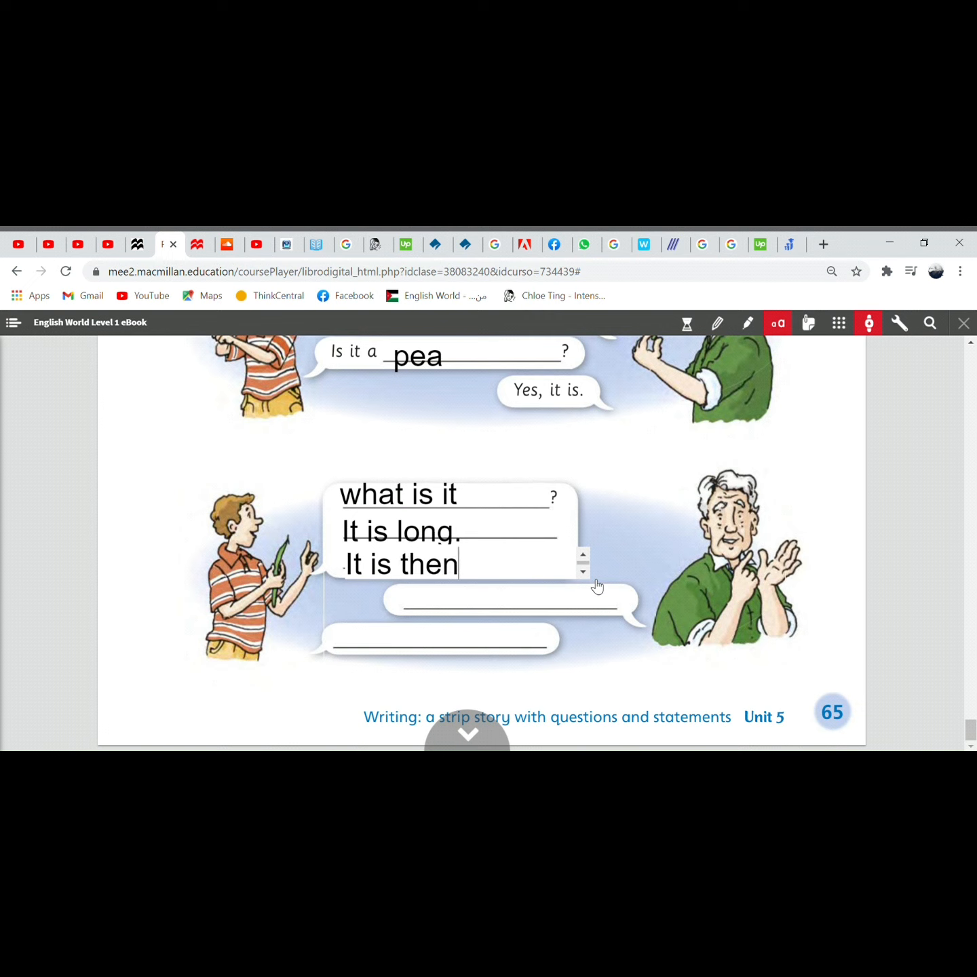
type("thin.")
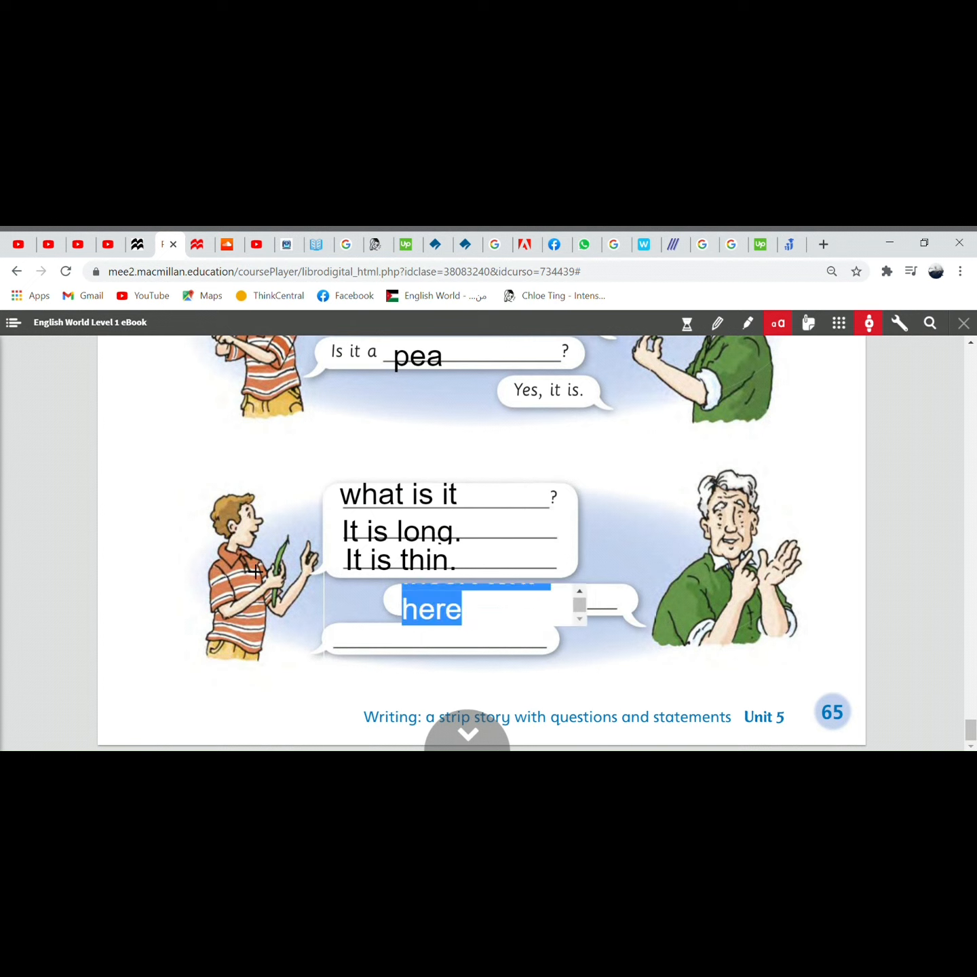
mouse_move(304, 622)
type("I")
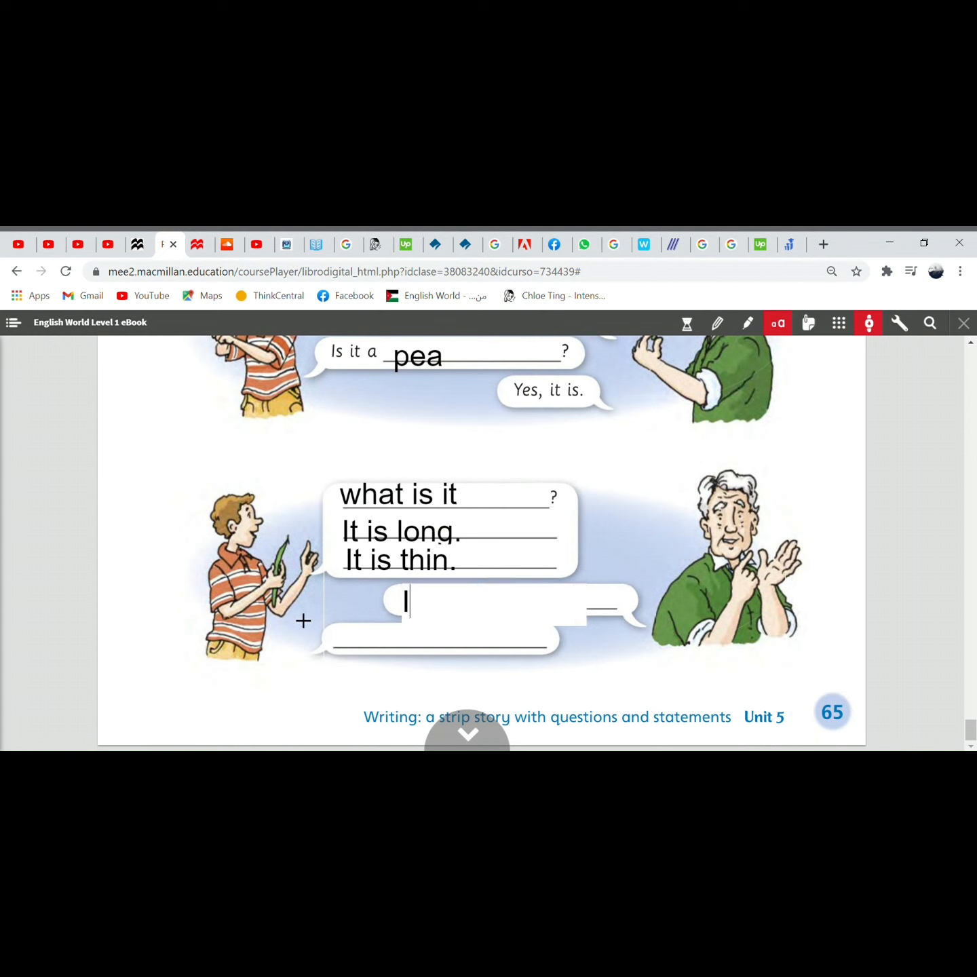
type("s it a")
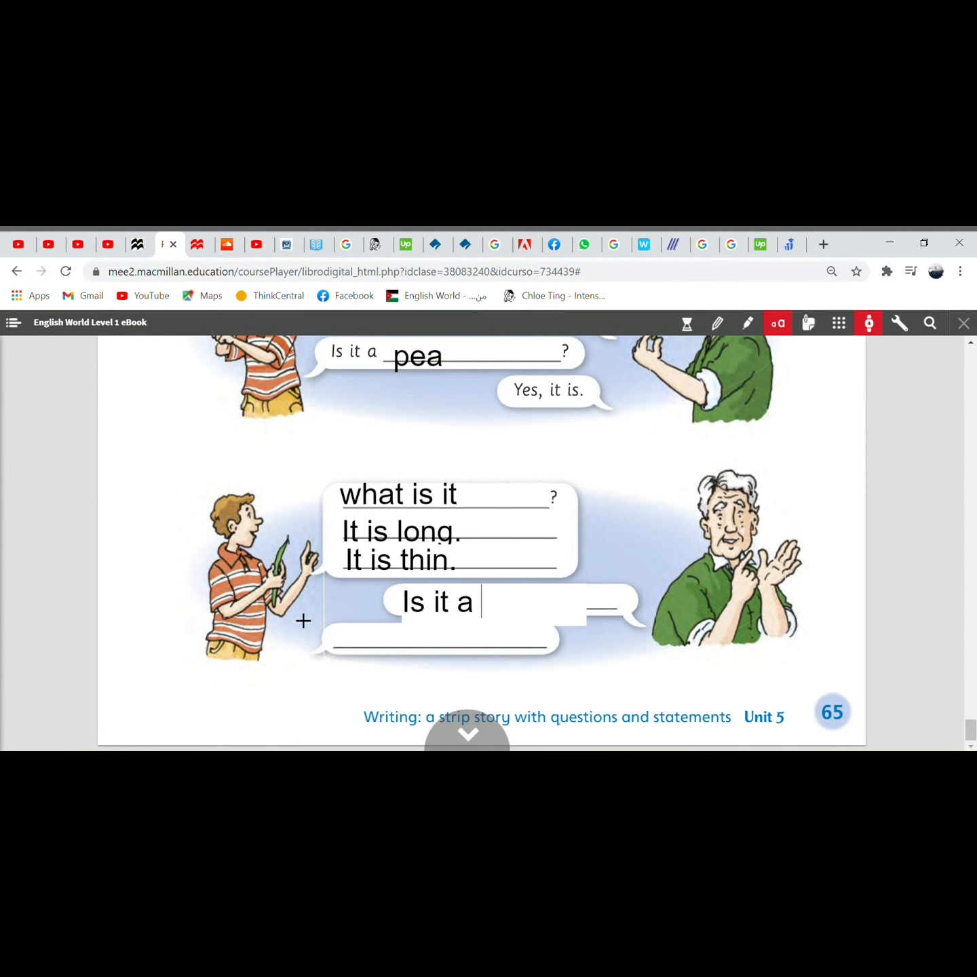
type("bean")
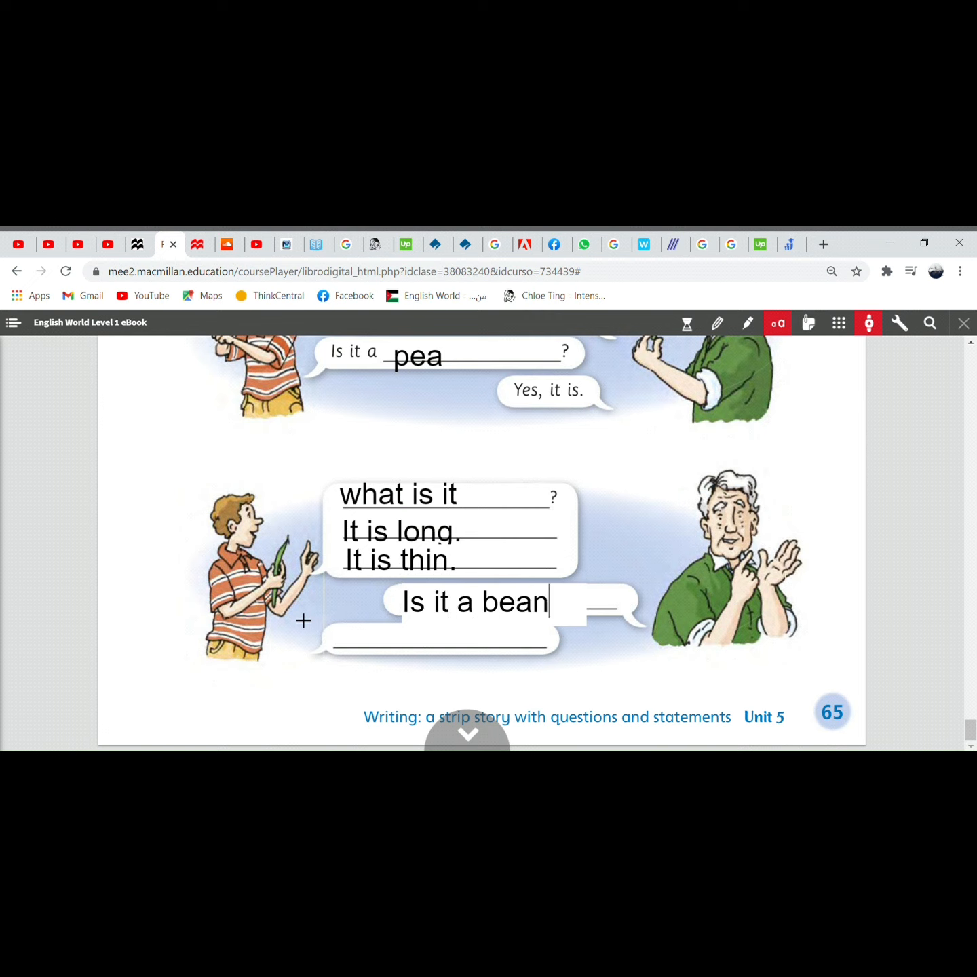
type("?")
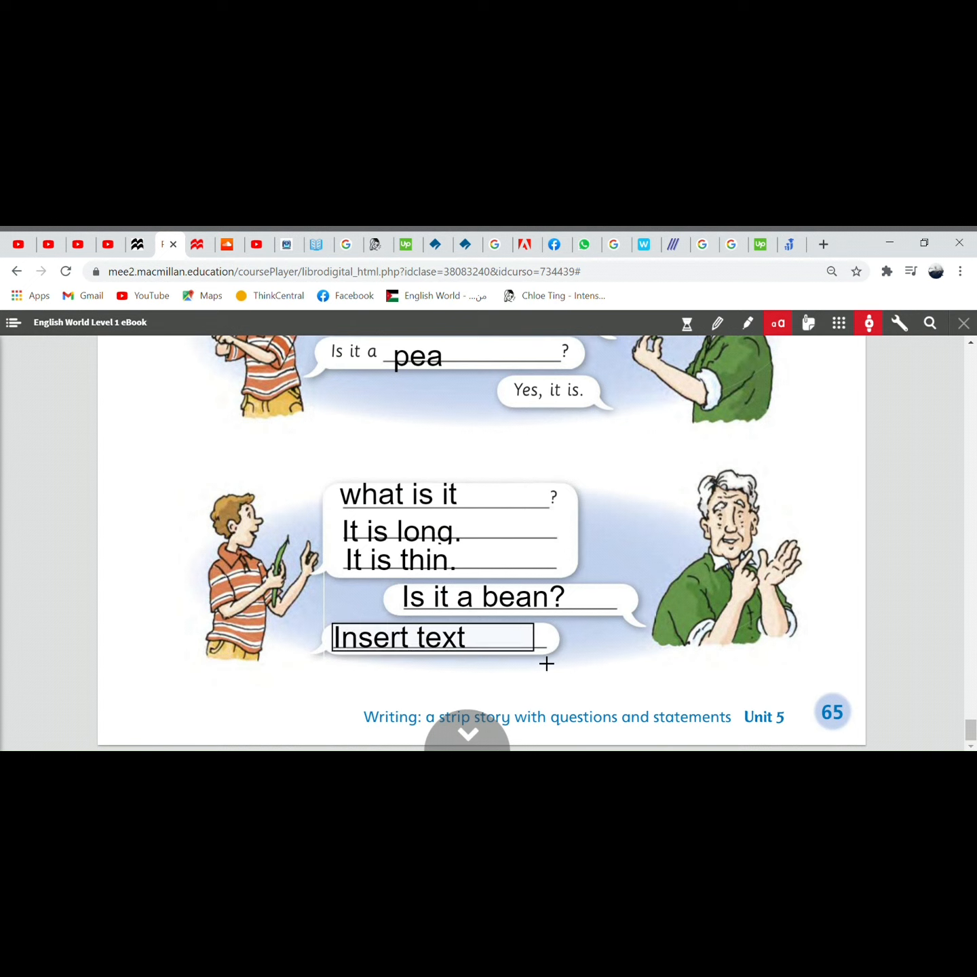
type("Y")
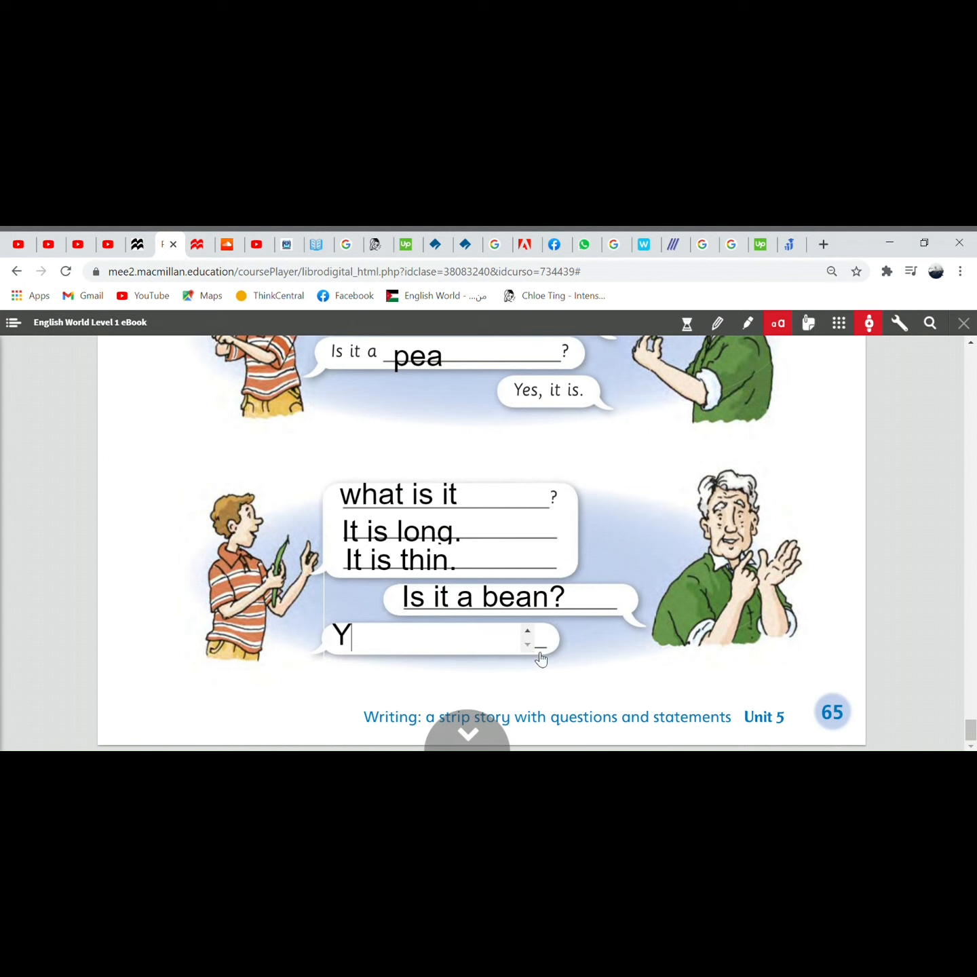
type("es, i")
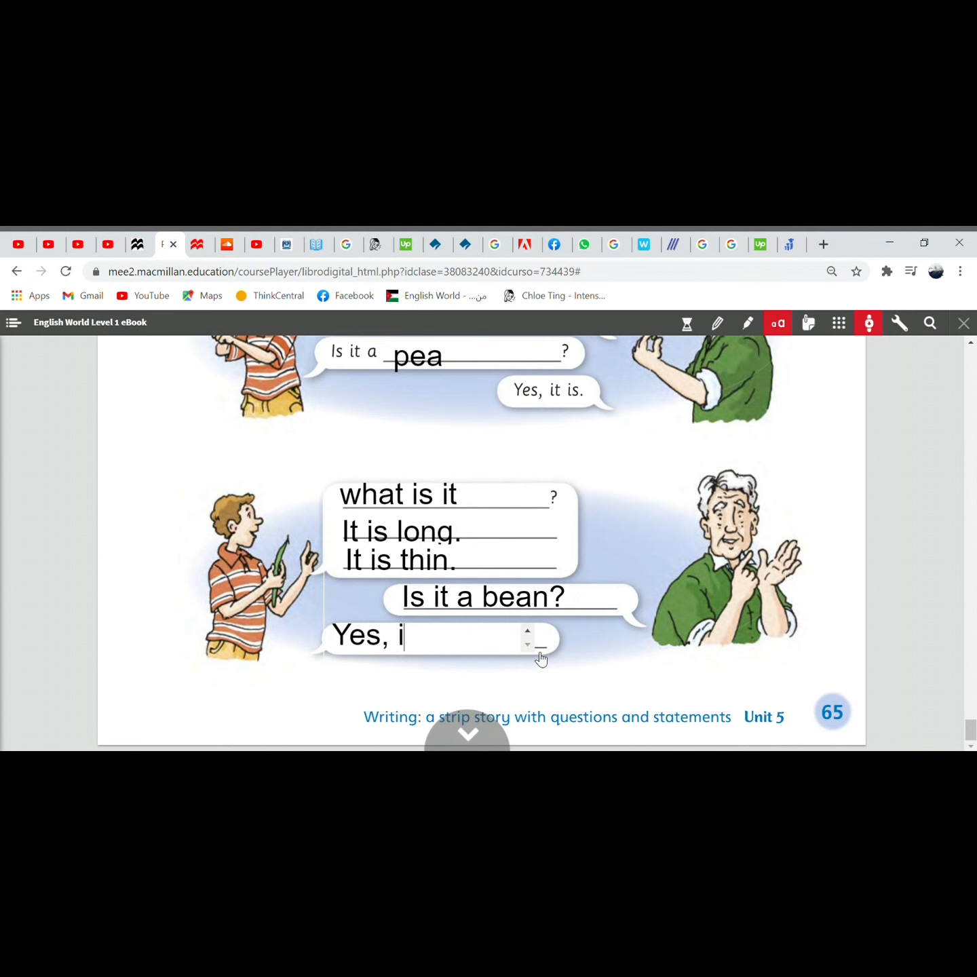
type("t is.")
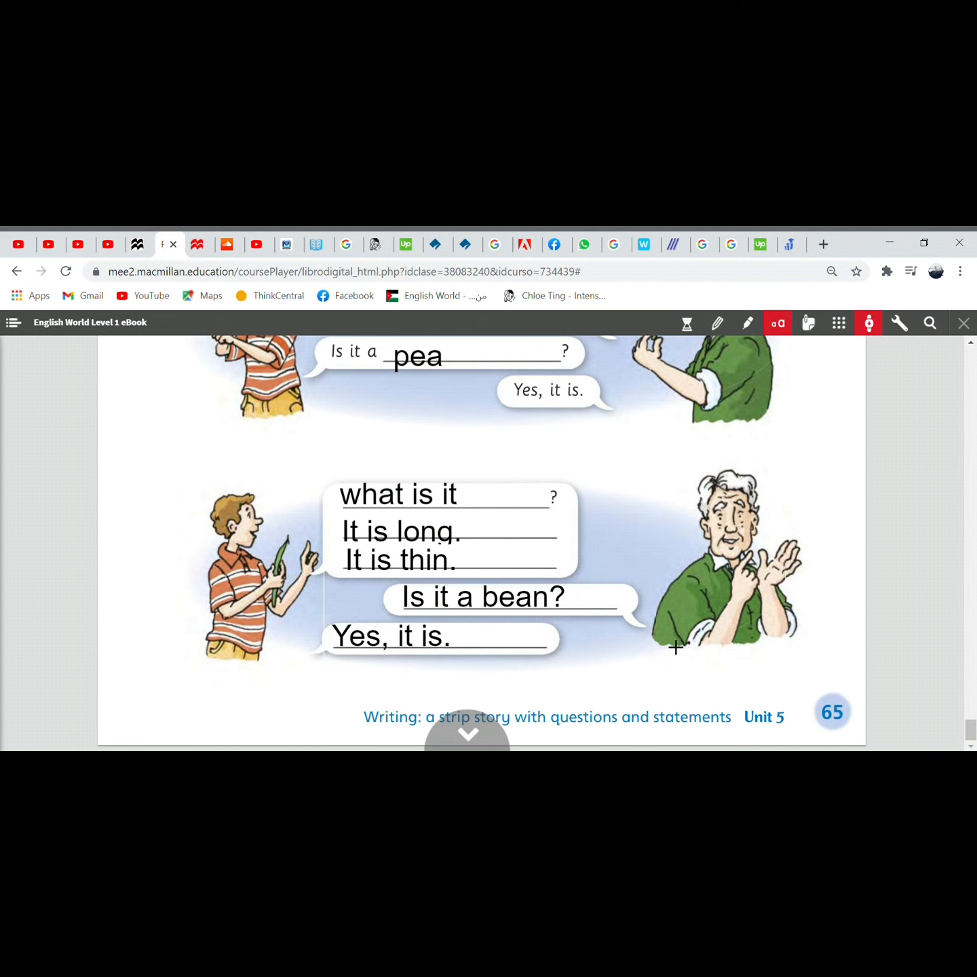
mouse_move(689, 657)
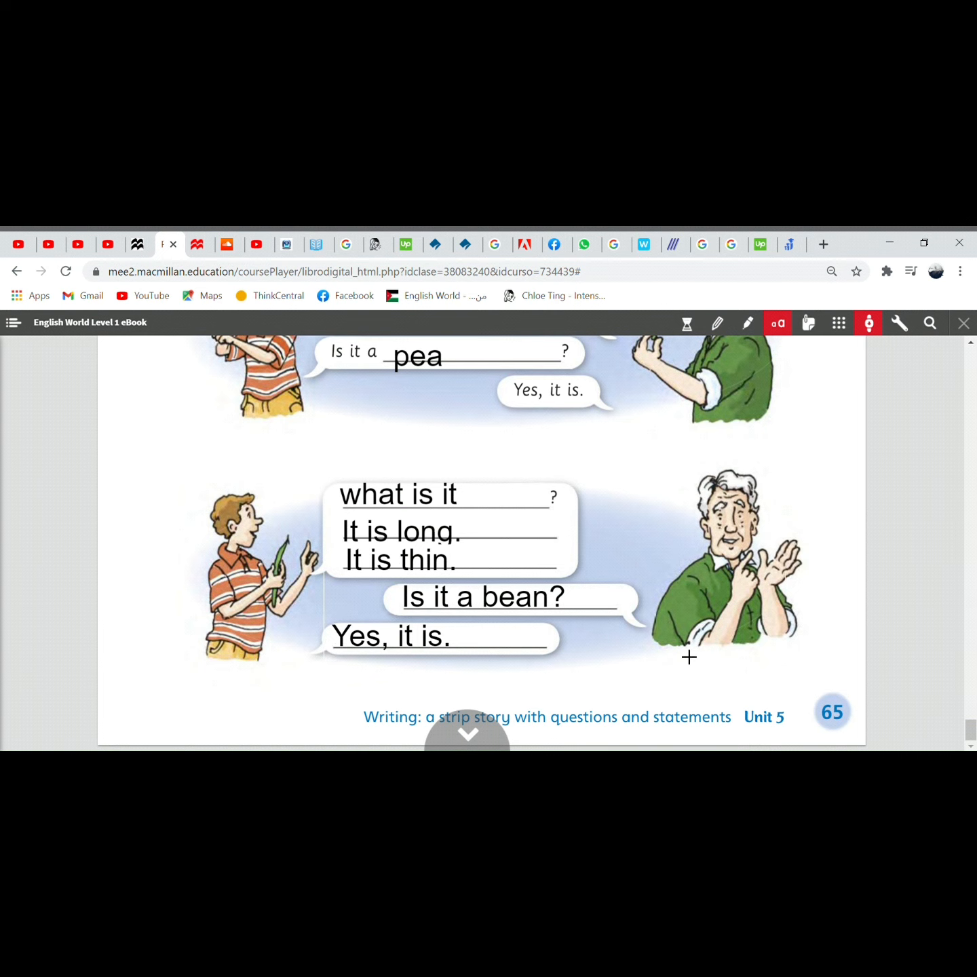
Step: Scroll back up to the first strip story at the top of the Writing page
scroll("up", 3)
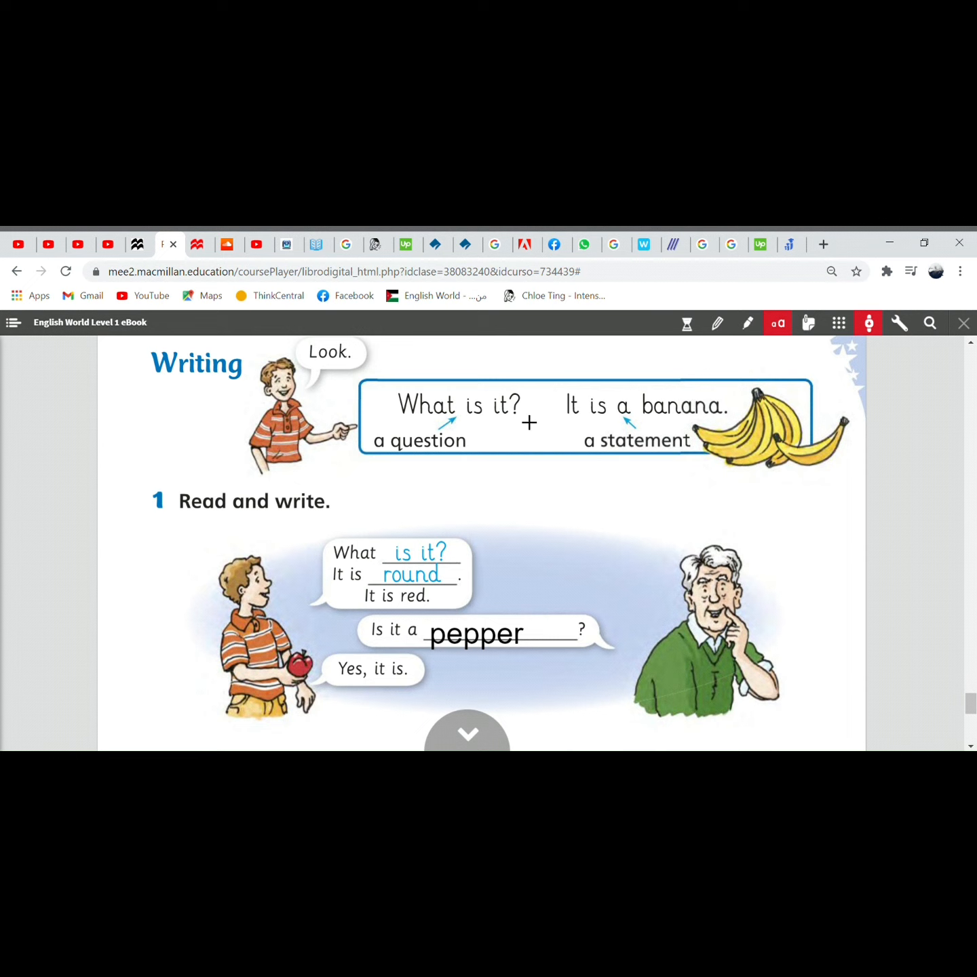
mouse_move(738, 418)
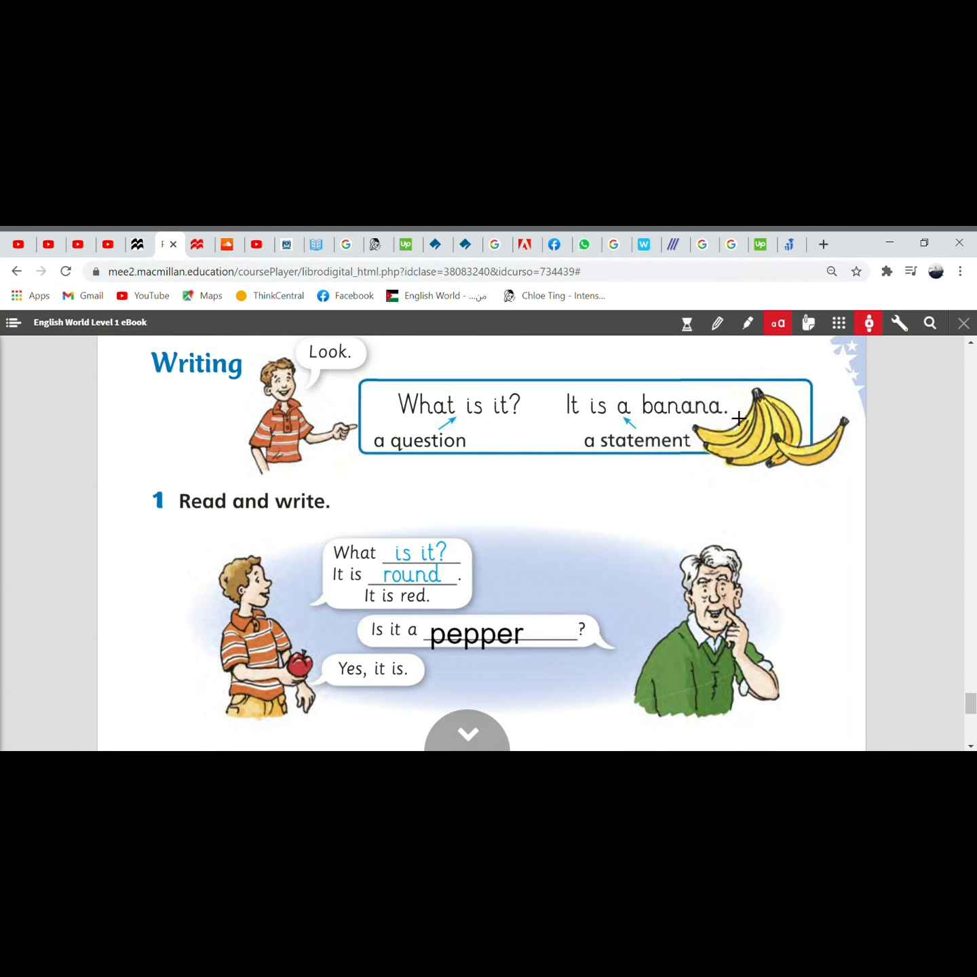